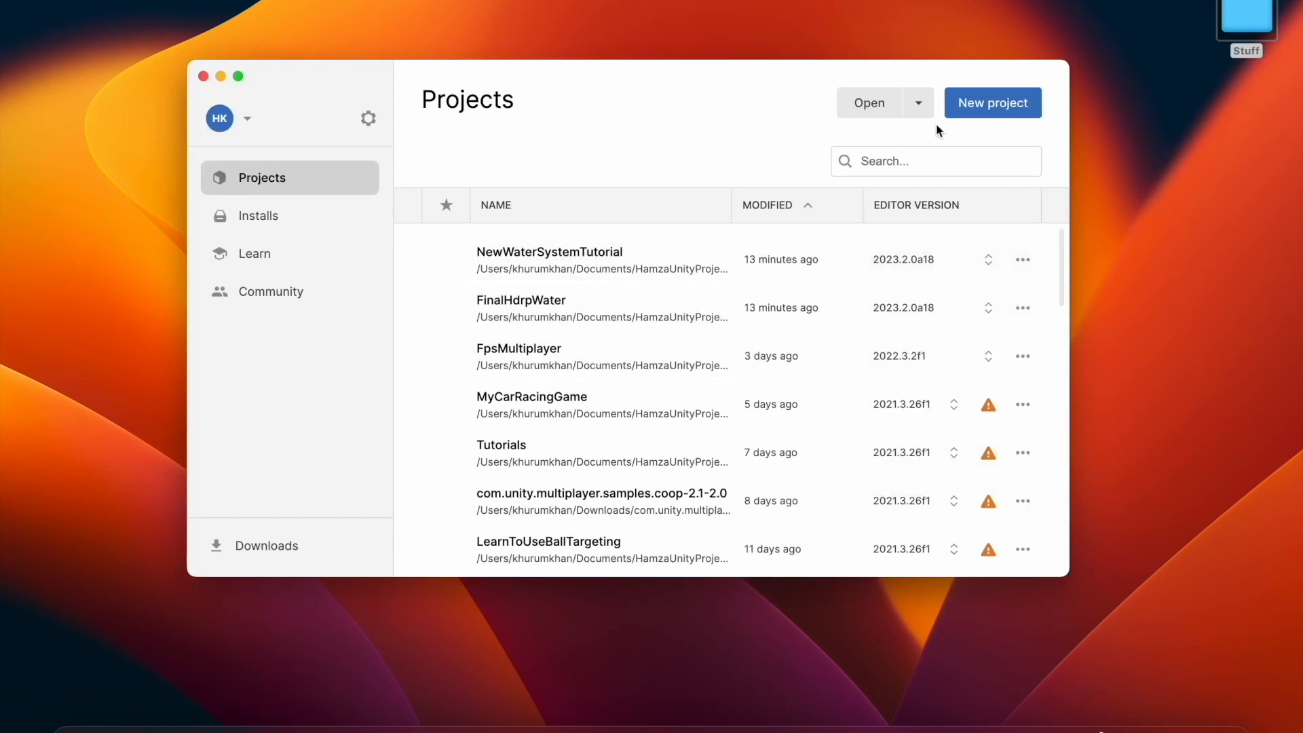
Review the installed editor versions in Unity Hub and return to the Projects list.
{"action": "left_click", "coordinate": [990, 101]}
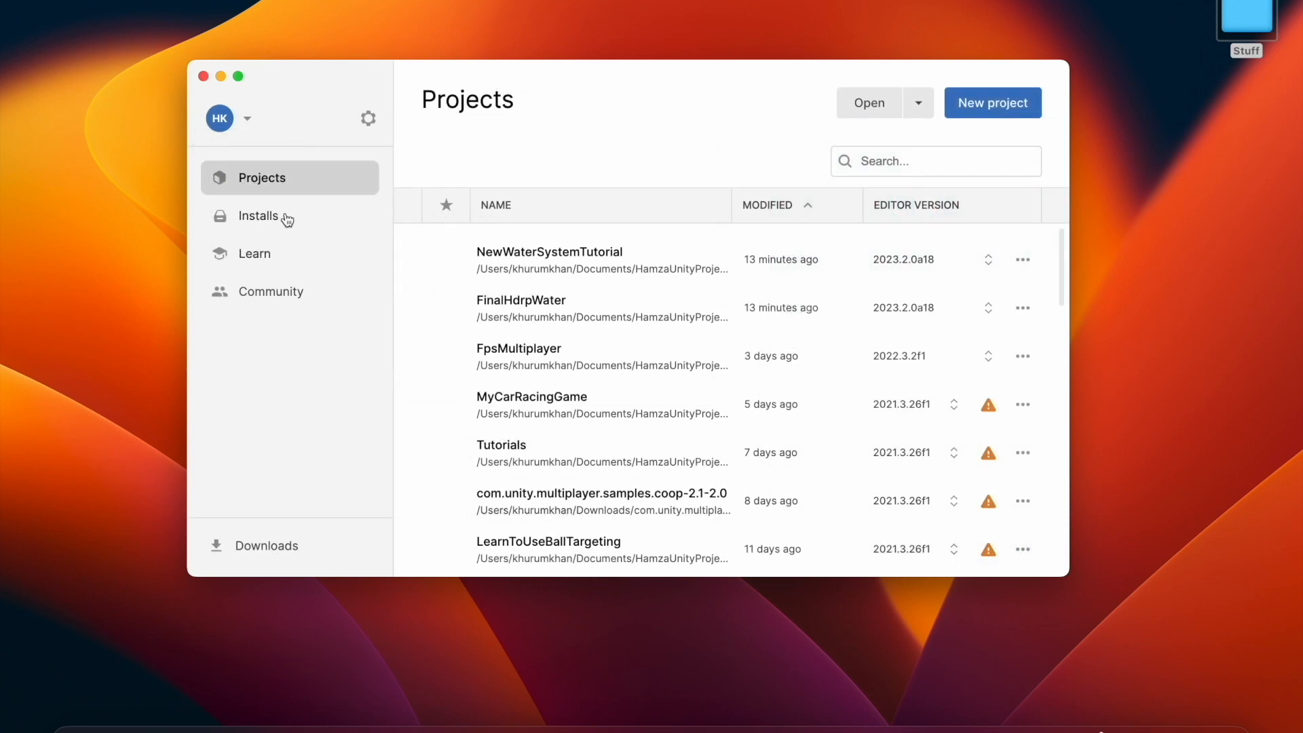
{"action": "left_click", "coordinate": [258, 215]}
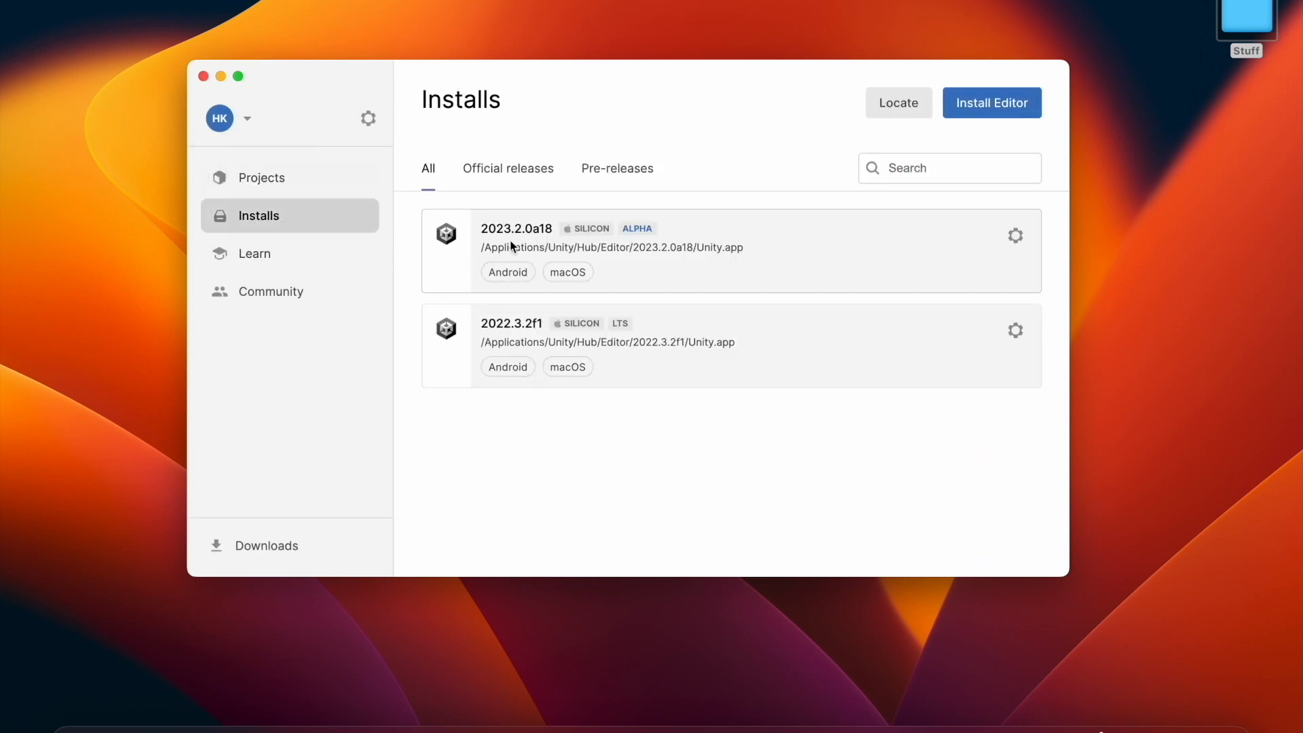
{"action": "mouse_move", "coordinate": [556, 236]}
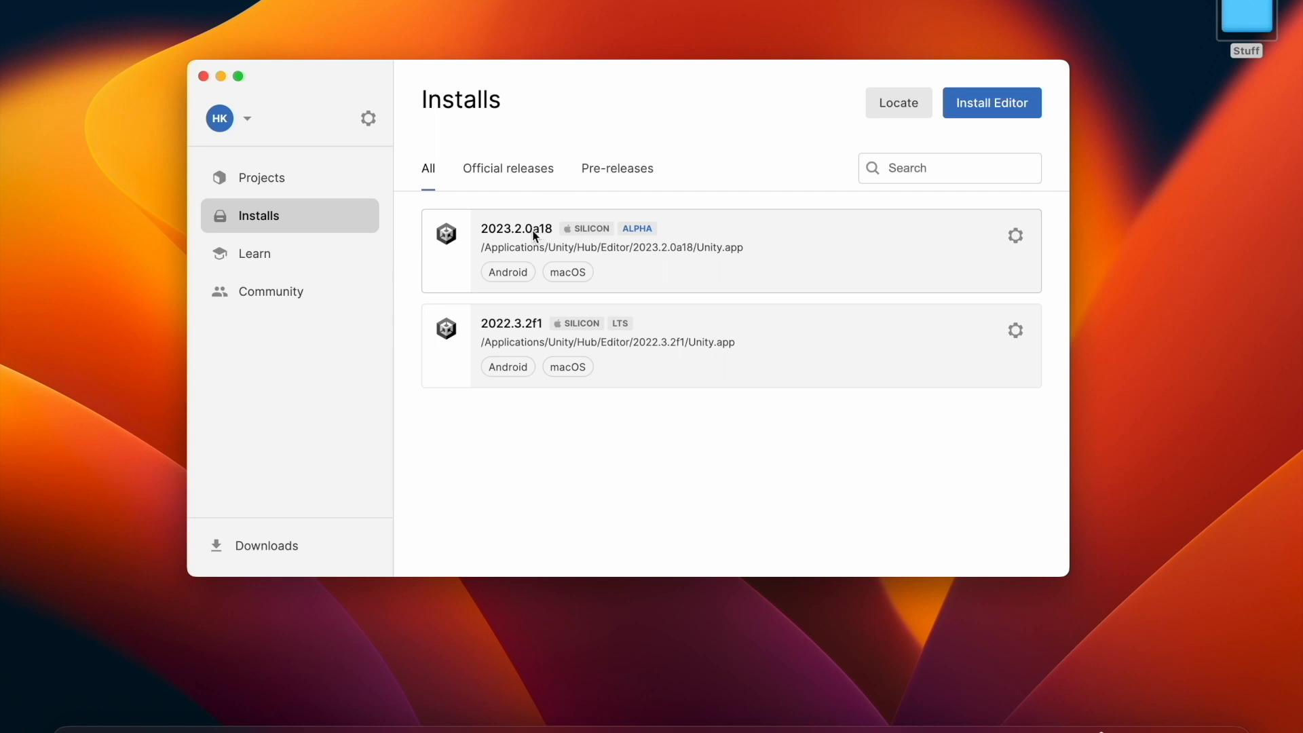
{"action": "mouse_move", "coordinate": [506, 335]}
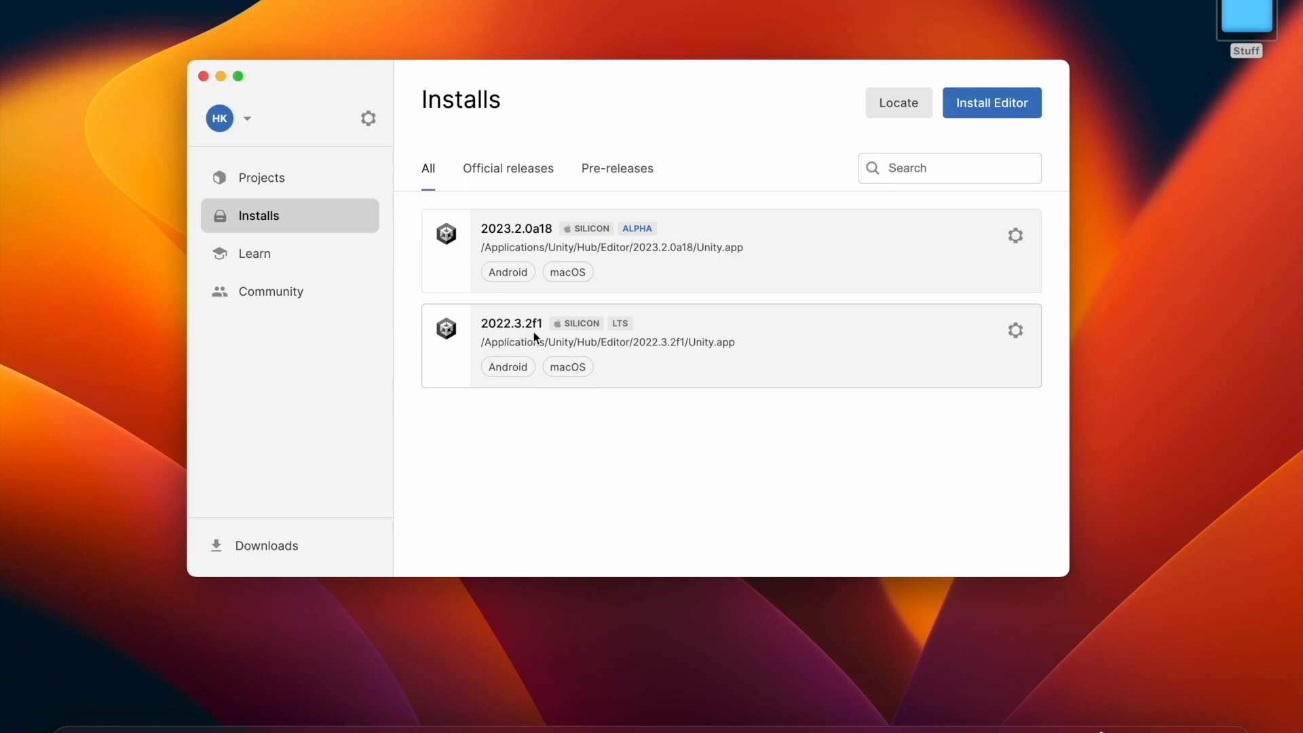
{"action": "mouse_move", "coordinate": [616, 242]}
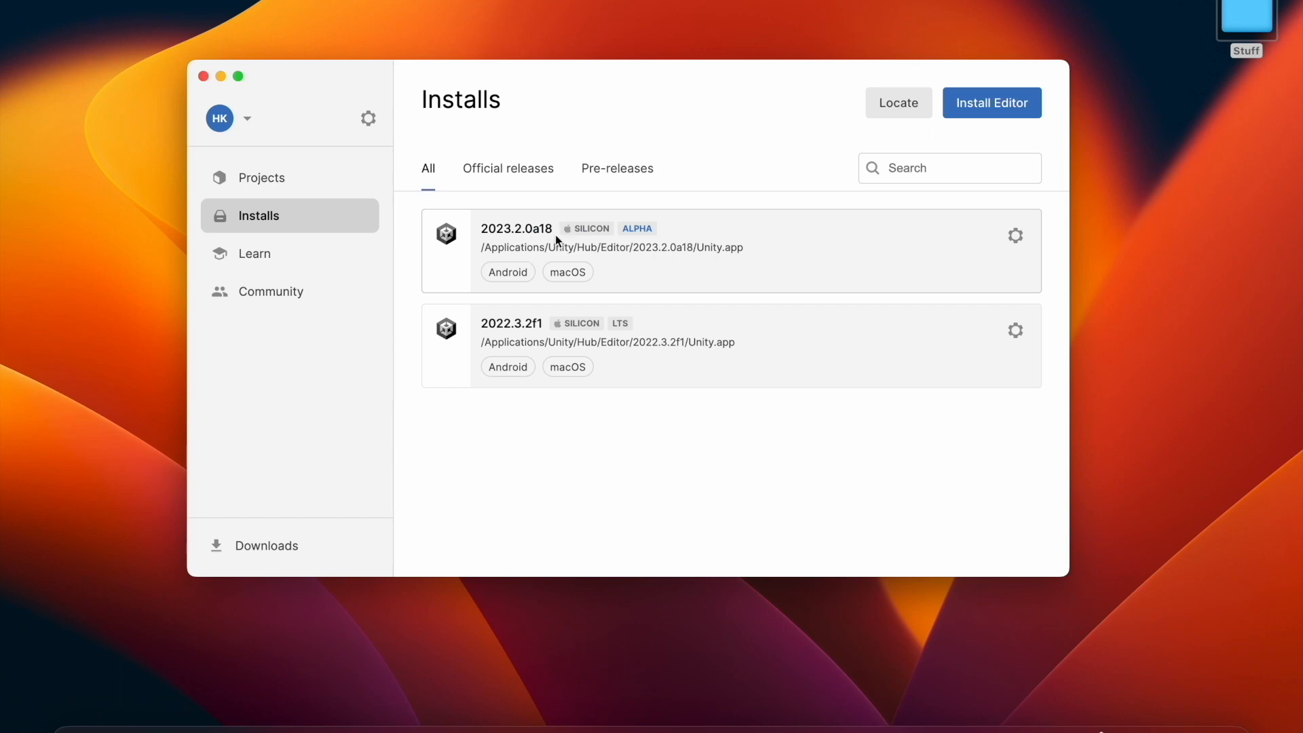
{"action": "left_click", "coordinate": [261, 176]}
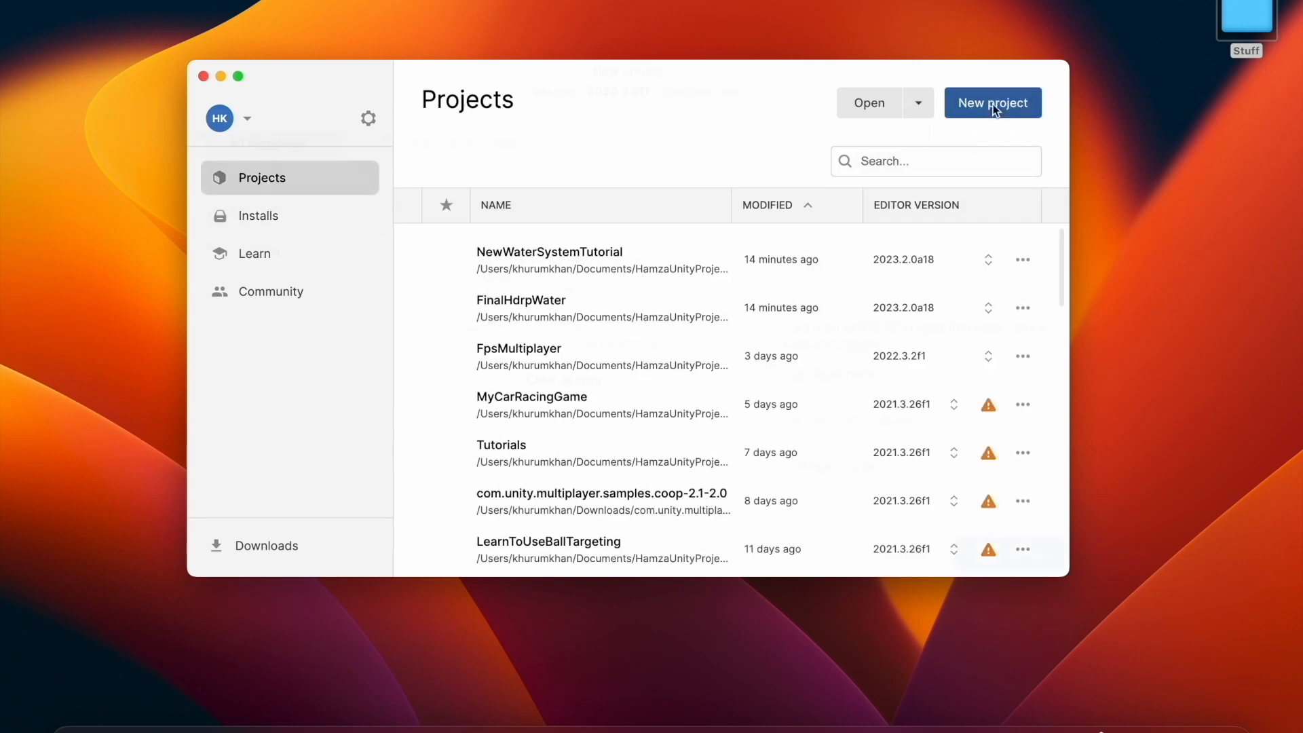
Start a new project with the 3D (HDRP) template targeting editor 2023.2.0a18.
{"action": "left_click", "coordinate": [991, 101]}
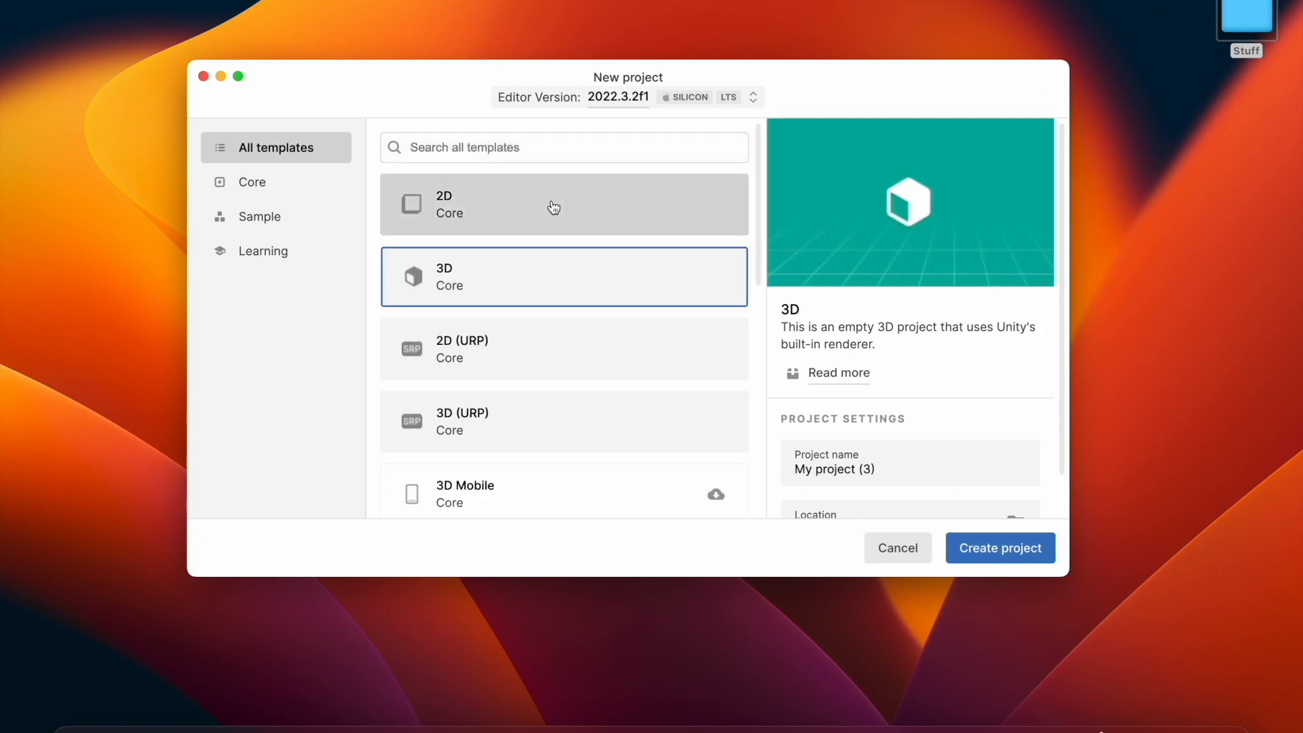
{"action": "scroll", "scroll_direction": "down", "scroll_amount": 3}
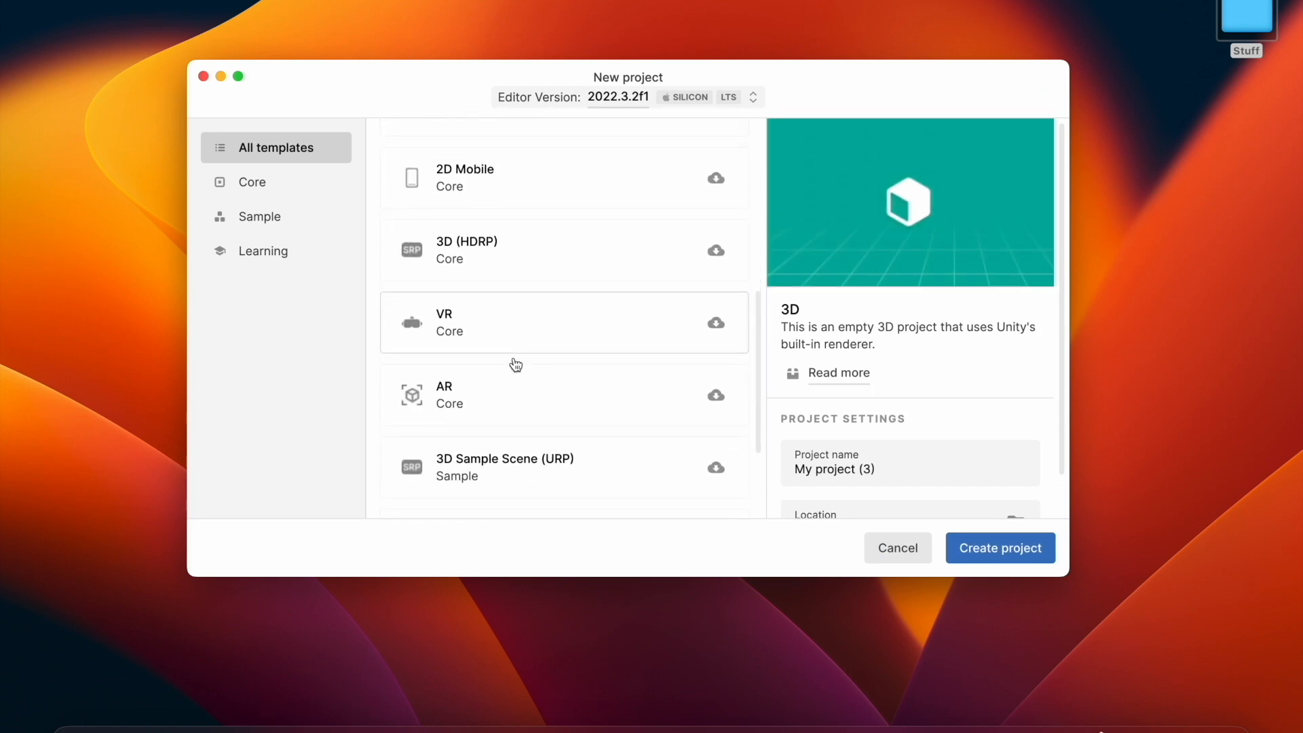
{"action": "left_click", "coordinate": [563, 250]}
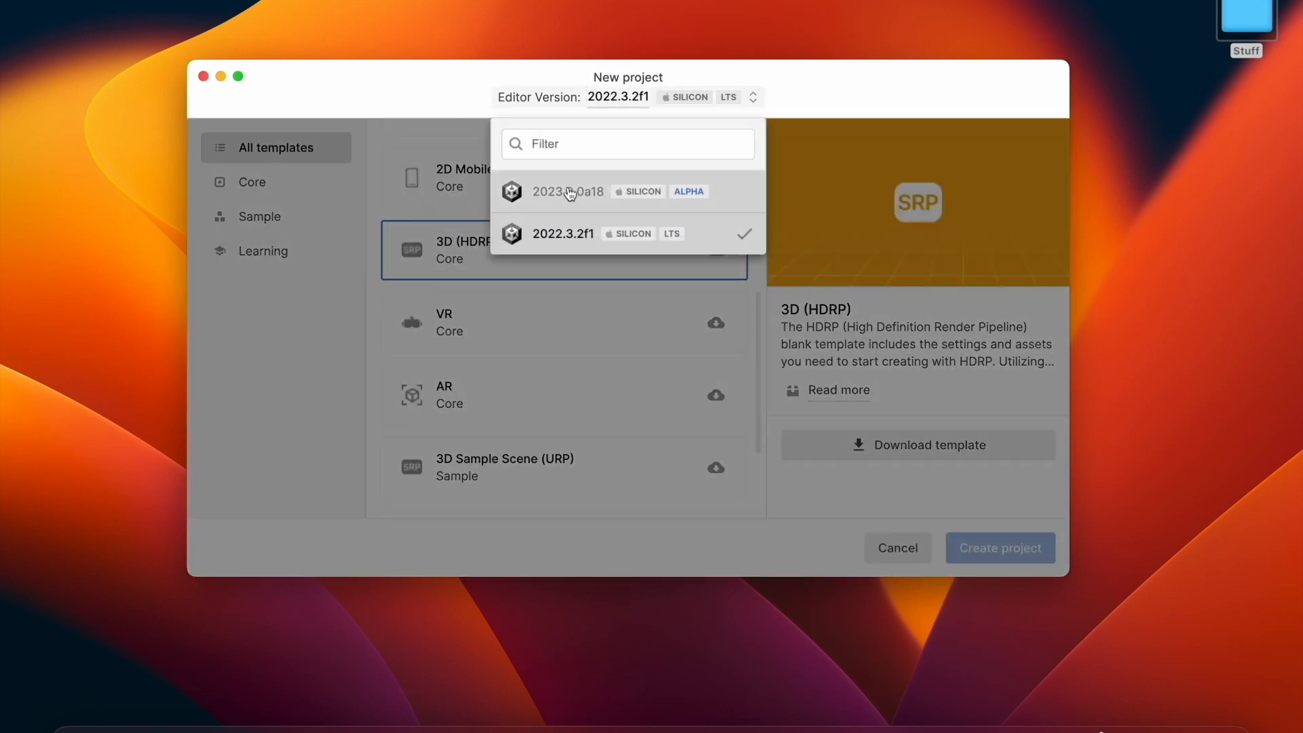
{"action": "left_click", "coordinate": [567, 192]}
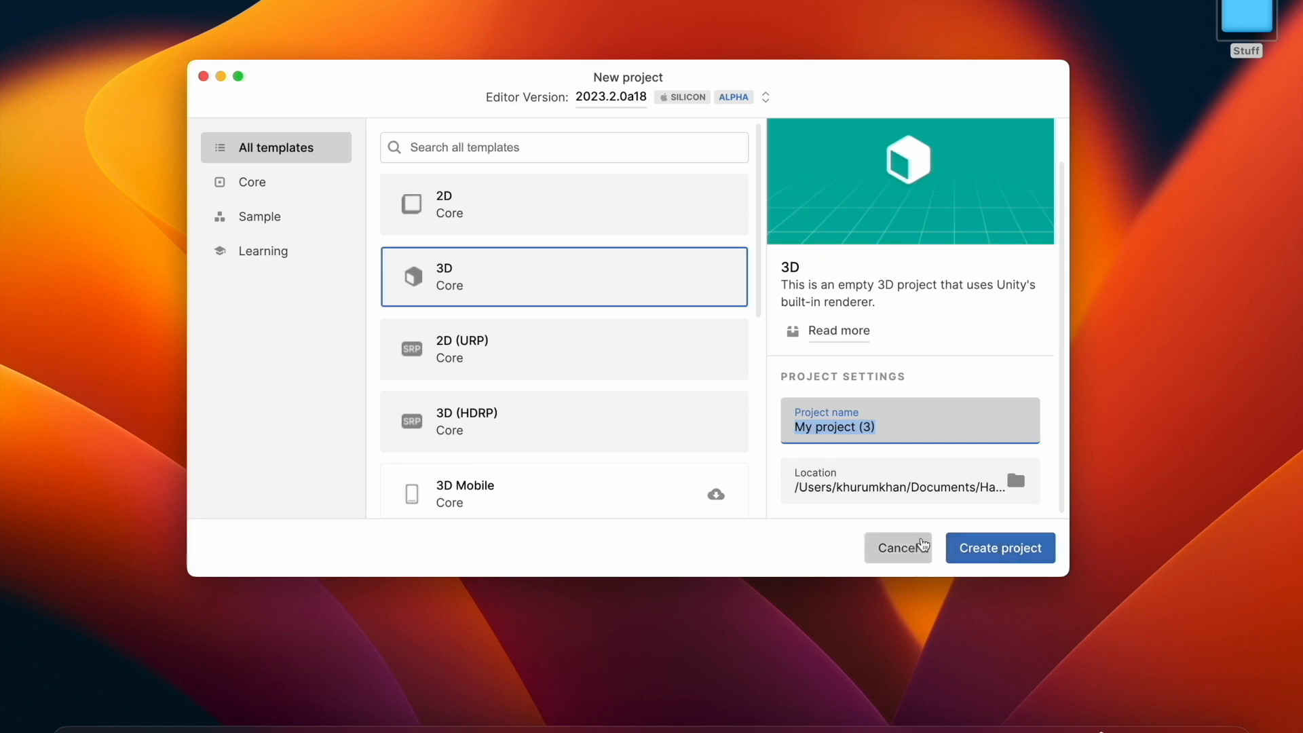
Cancel the new project and launch NewWaterSystemTutorial from the Projects list.
{"action": "left_click", "coordinate": [897, 547]}
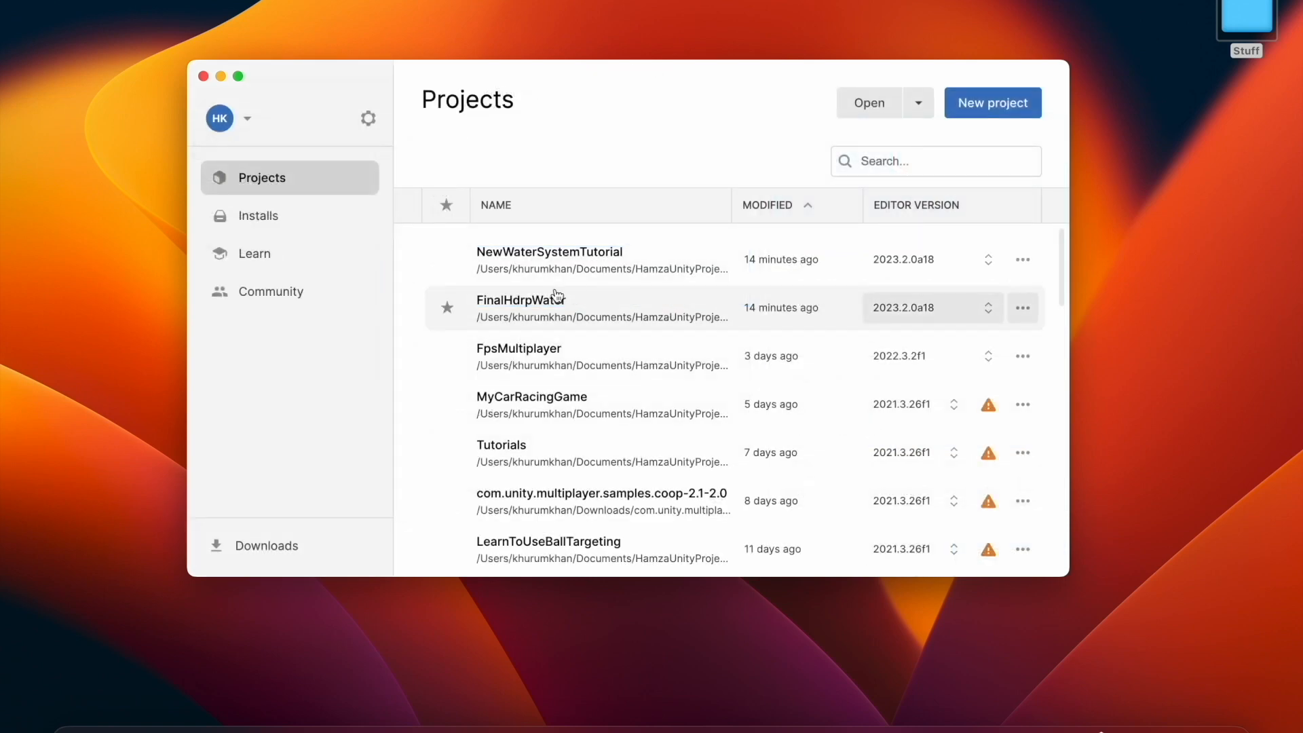
{"action": "left_click", "coordinate": [582, 259]}
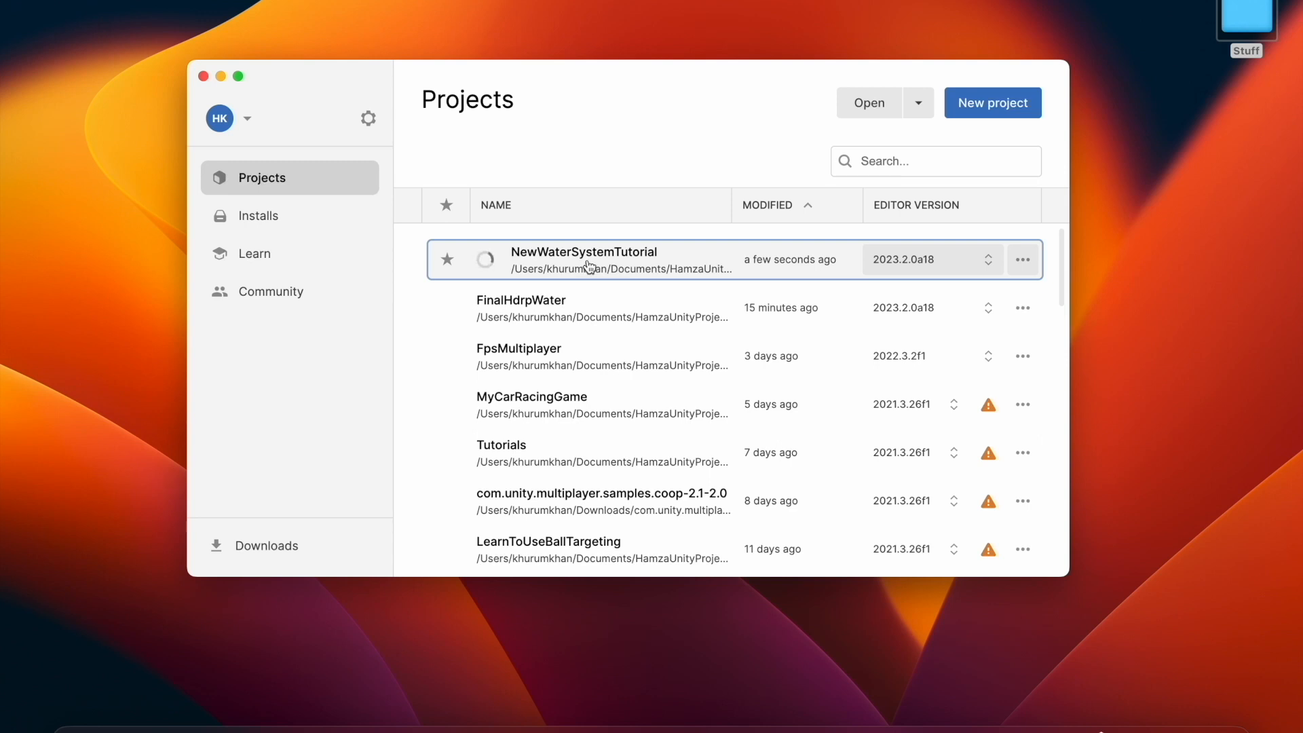
{"action": "double_click", "coordinate": [583, 259]}
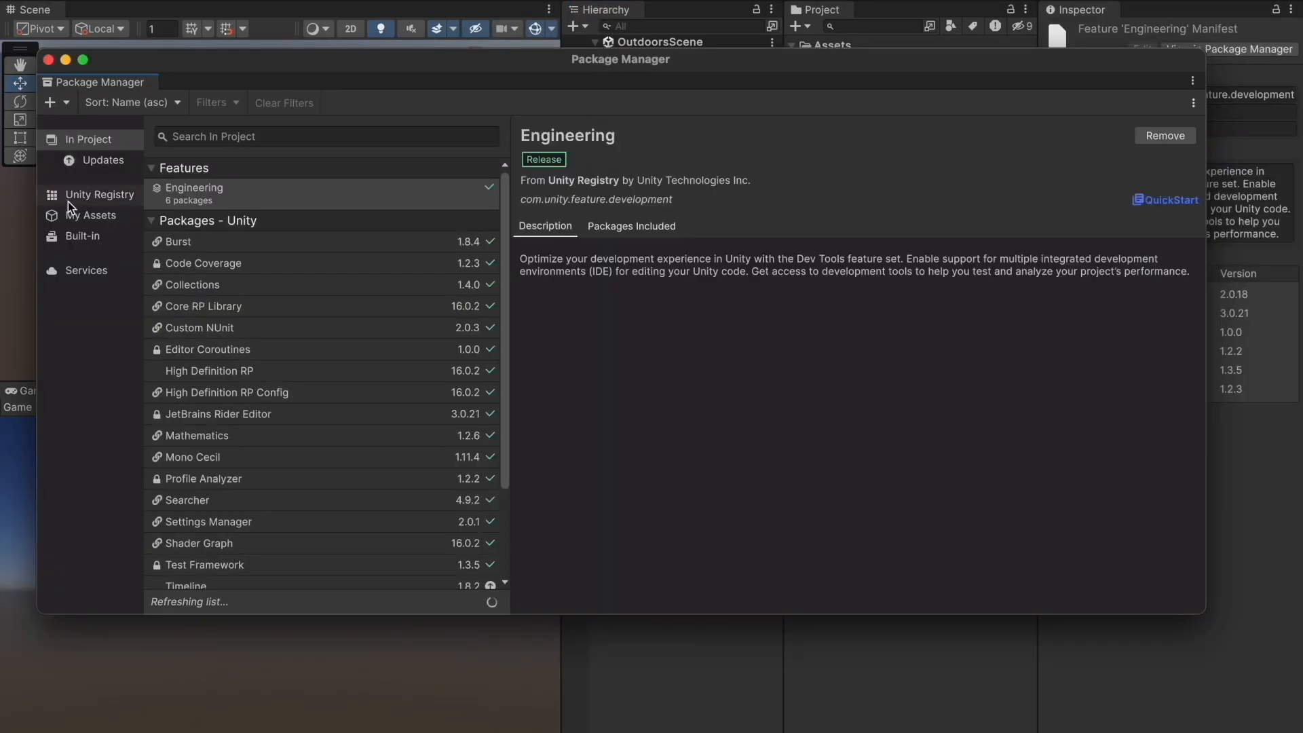
List the full Unity Registry catalog in Package Manager and scroll to its end.
{"action": "left_click", "coordinate": [99, 194]}
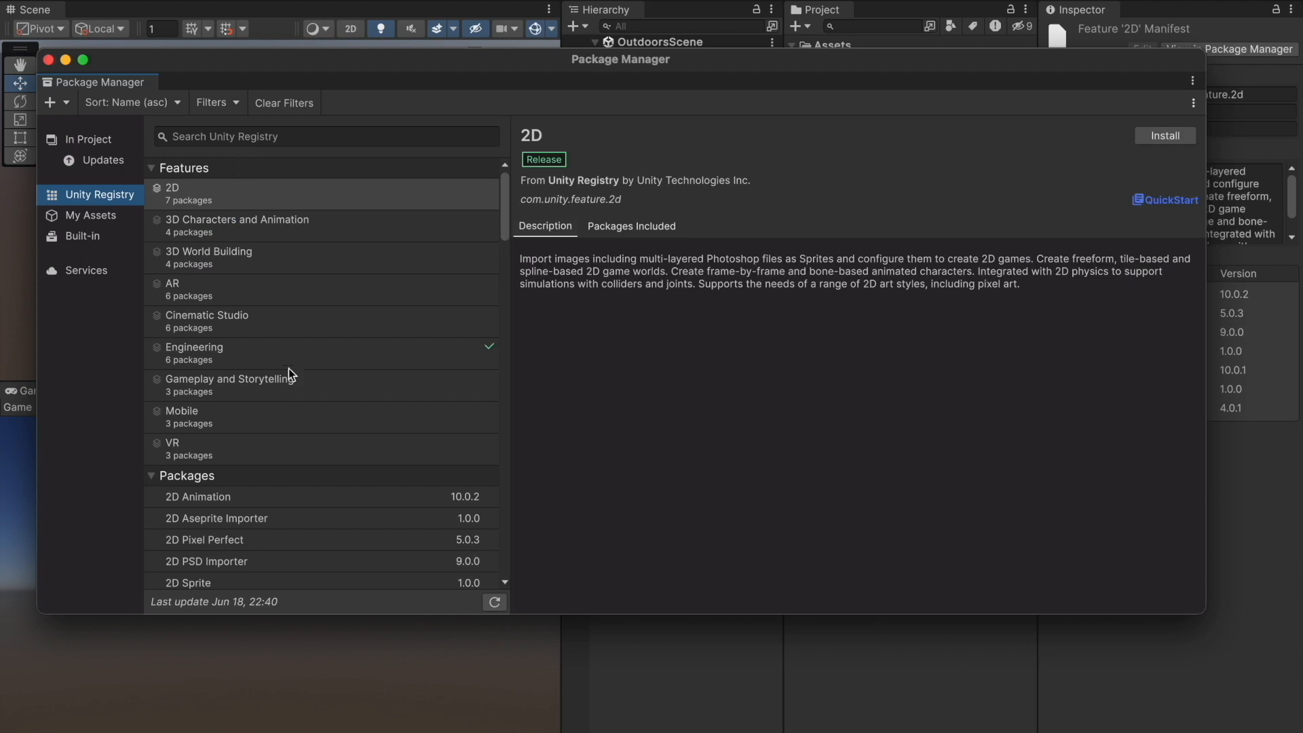
{"action": "scroll", "scroll_direction": "down", "scroll_amount": 3}
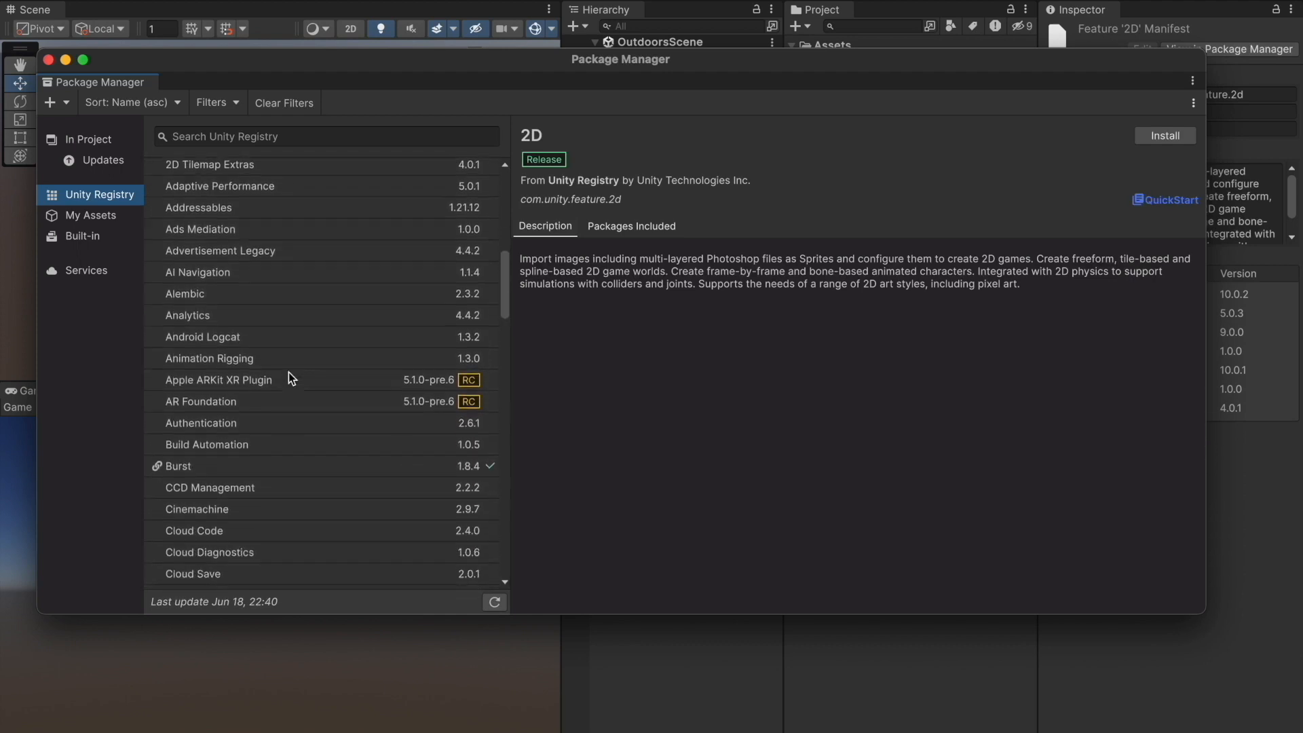
{"action": "scroll", "scroll_direction": "down", "scroll_amount": 3}
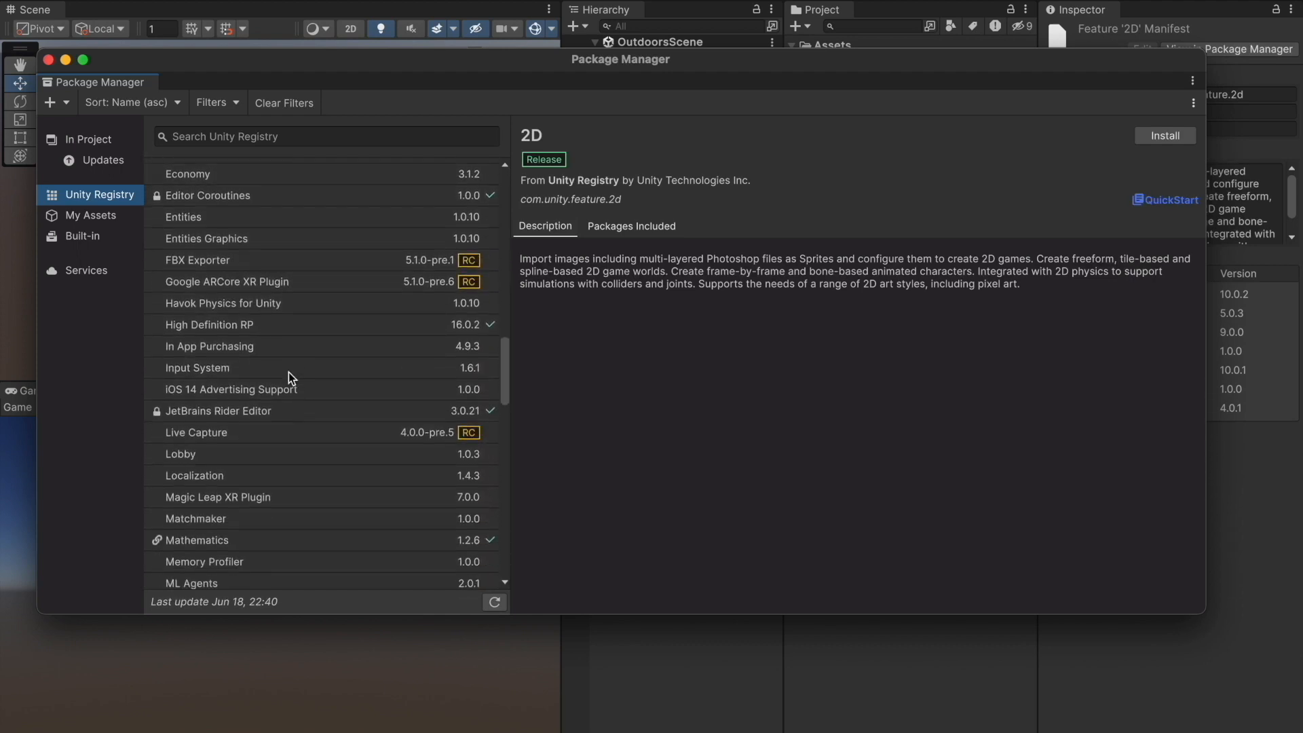
{"action": "scroll", "scroll_direction": "down", "scroll_amount": 3}
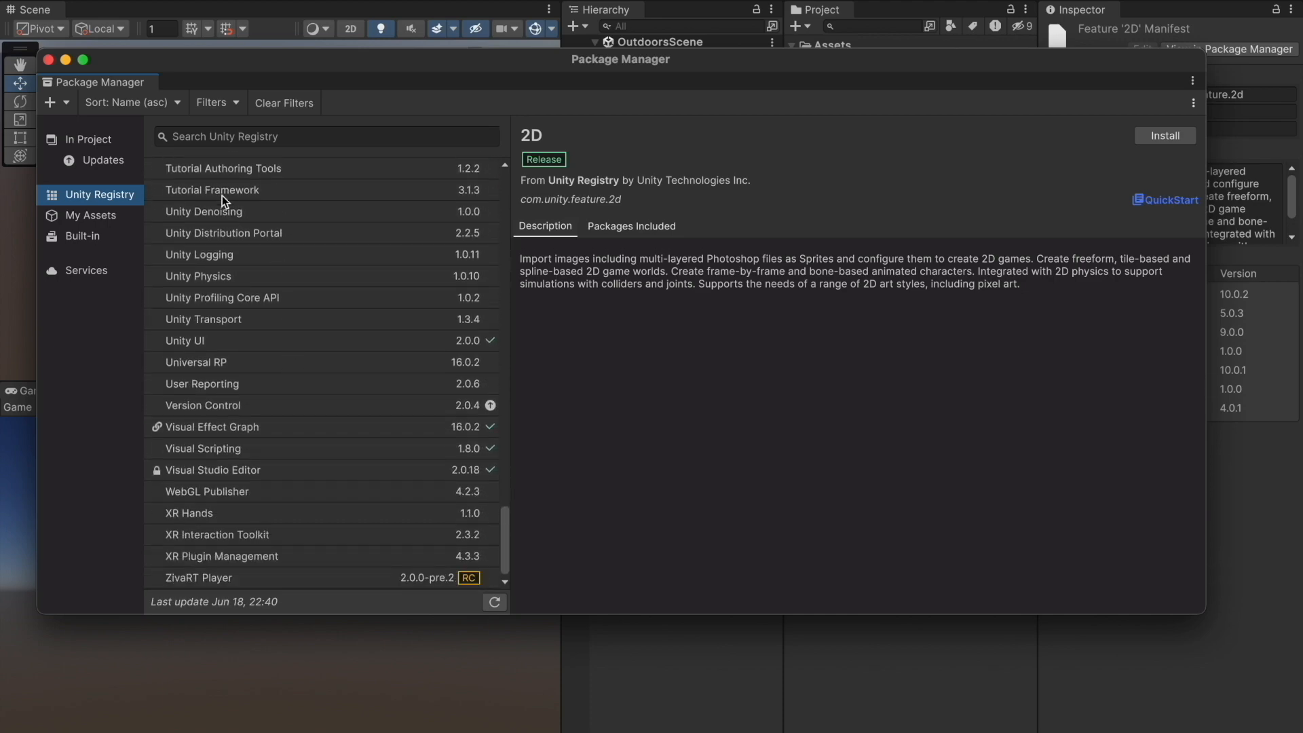
Search the registry for 'hi' and show the High Definition RP package details.
{"action": "left_click", "coordinate": [324, 136]}
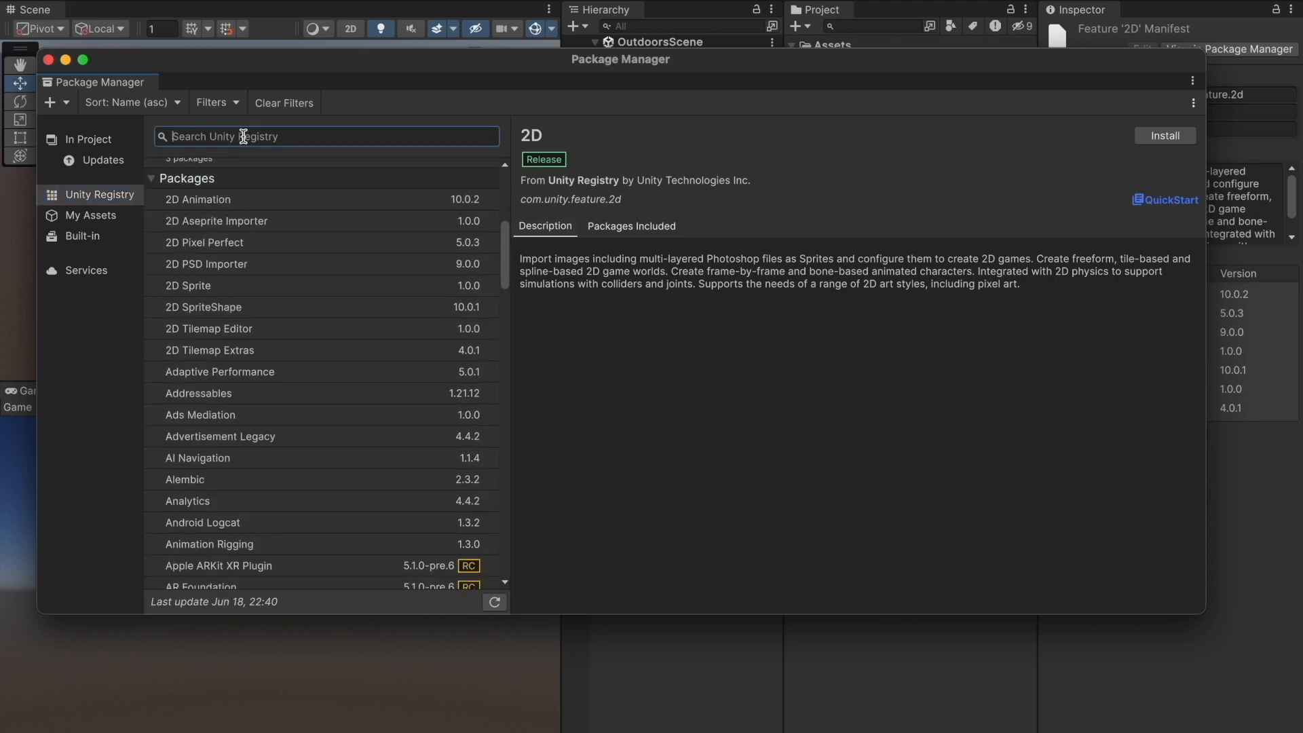
{"action": "type", "text": "hd"}
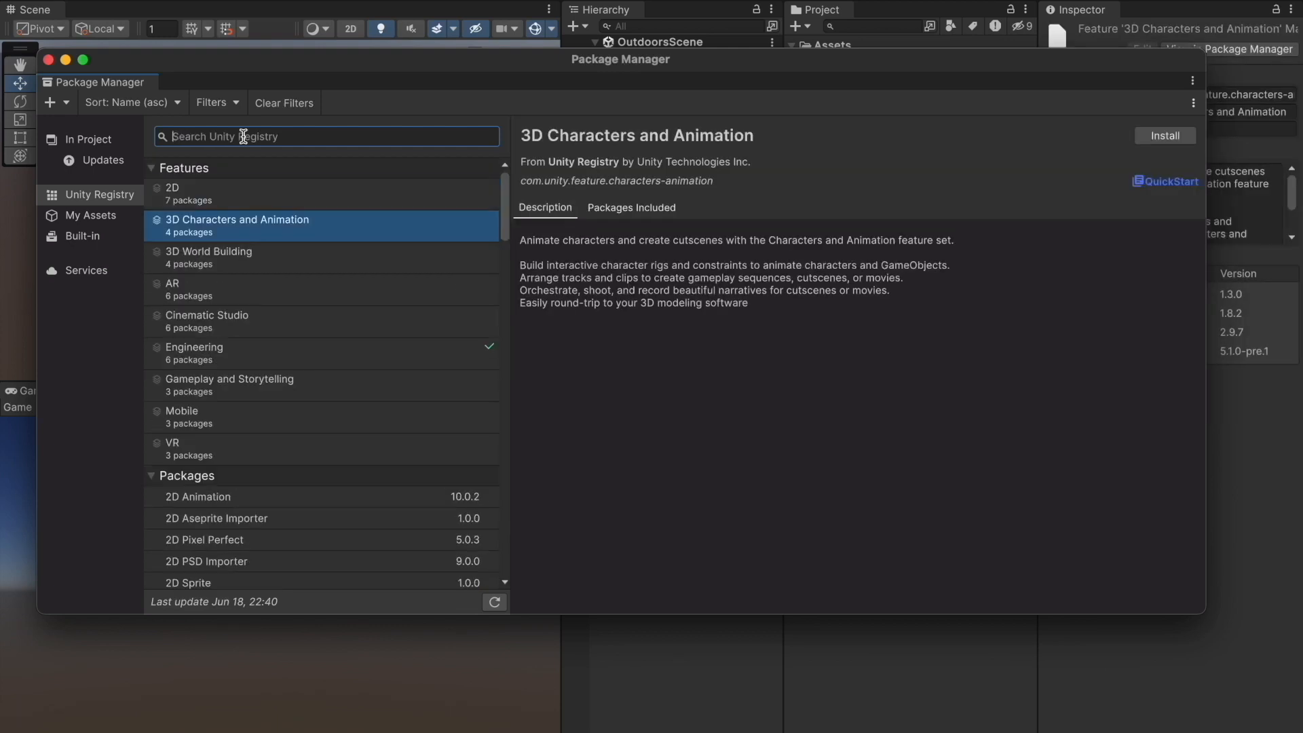
{"action": "type", "text": "h"}
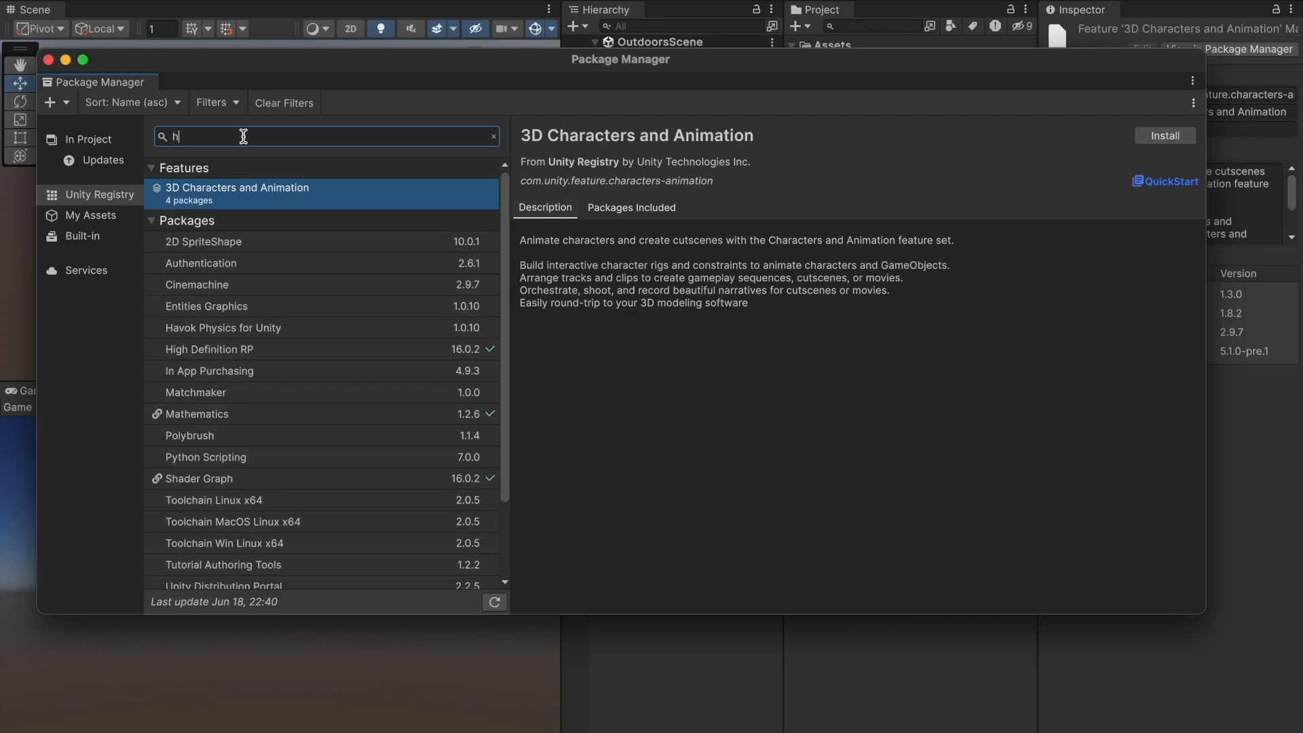
{"action": "type", "text": "i"}
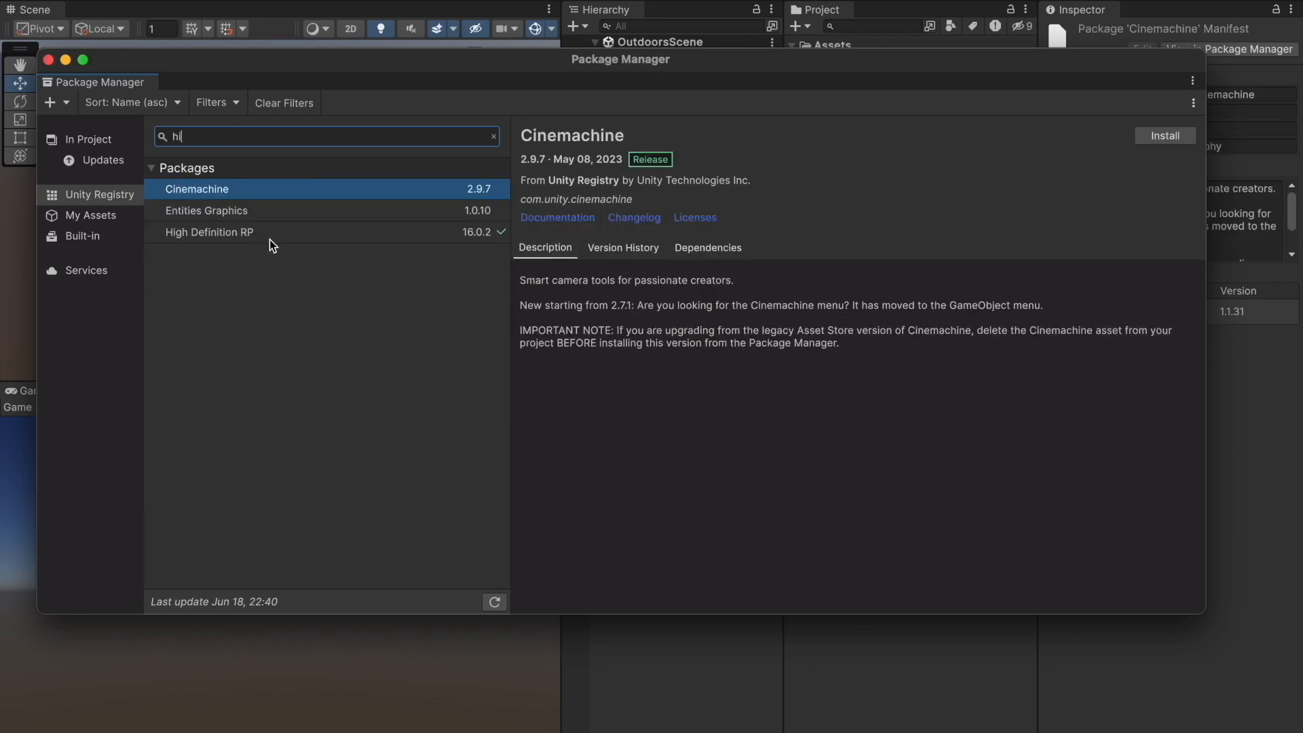
{"action": "left_click", "coordinate": [209, 232]}
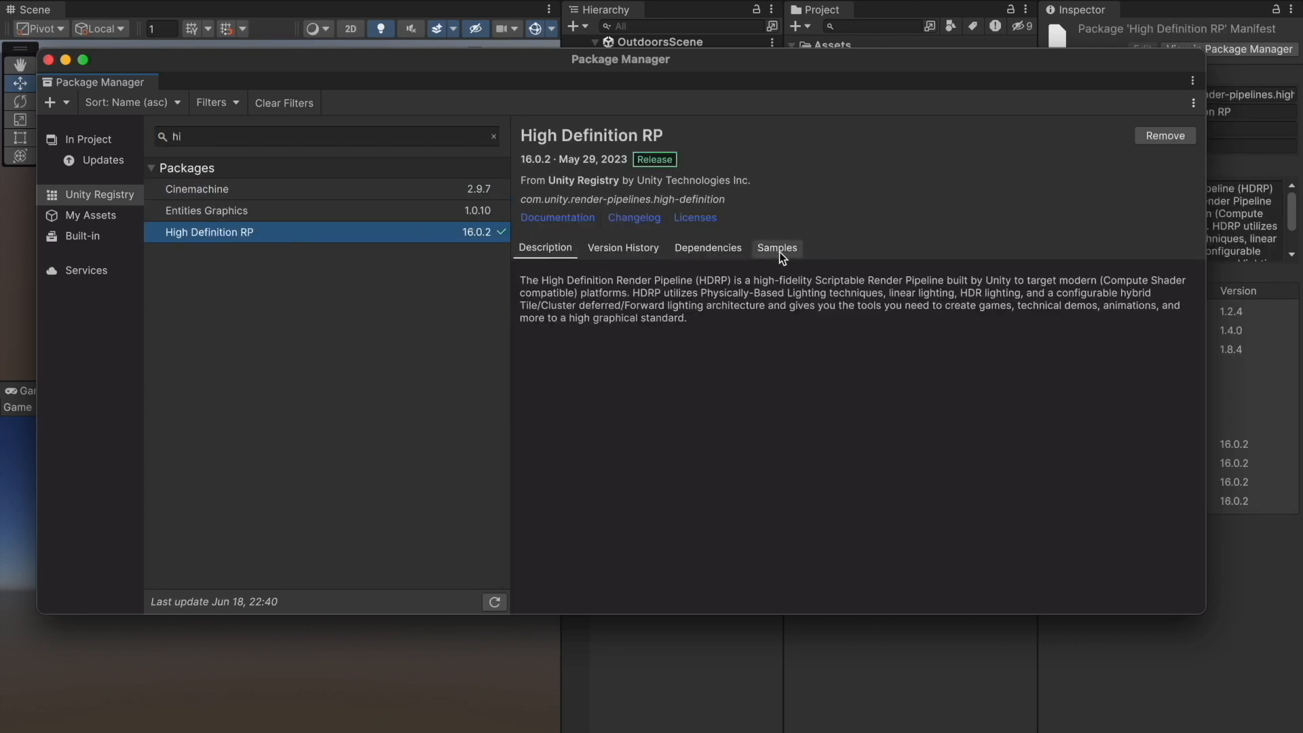
Import the Water Samples bundled with High Definition RP.
{"action": "left_click", "coordinate": [775, 247]}
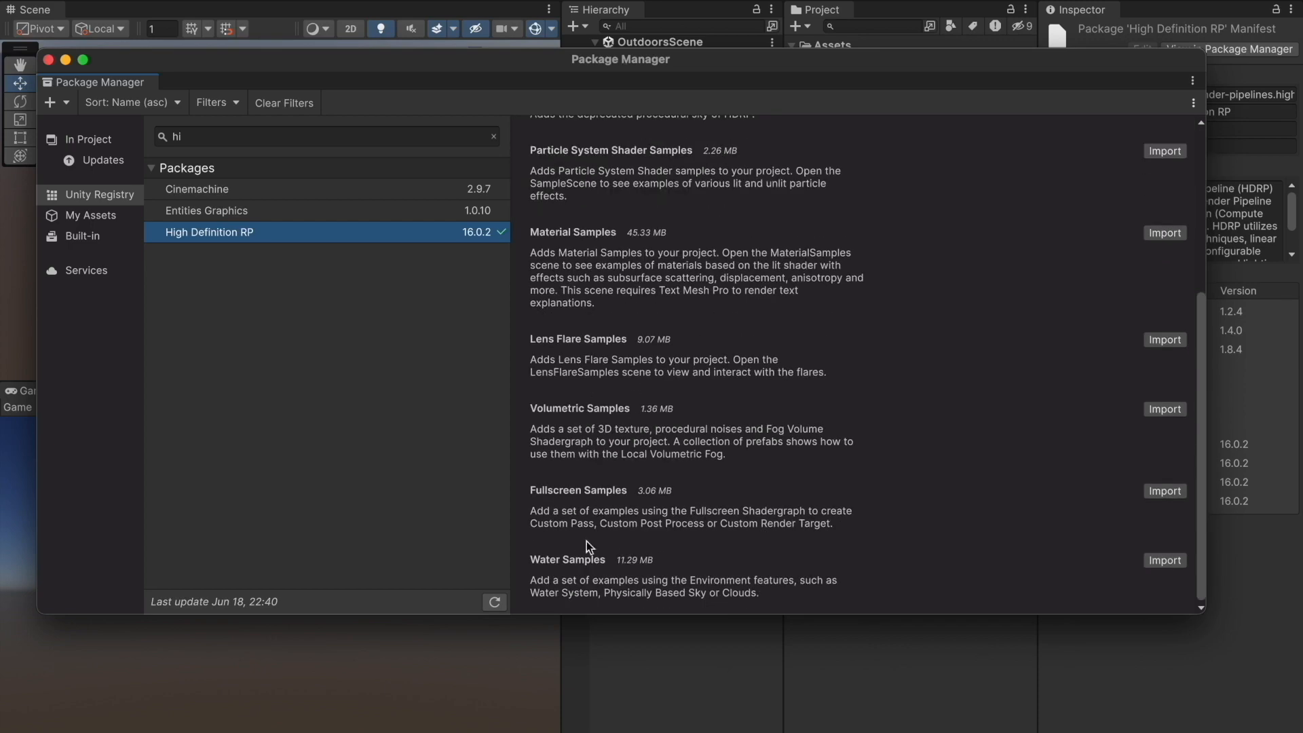
{"action": "mouse_move", "coordinate": [1014, 585]}
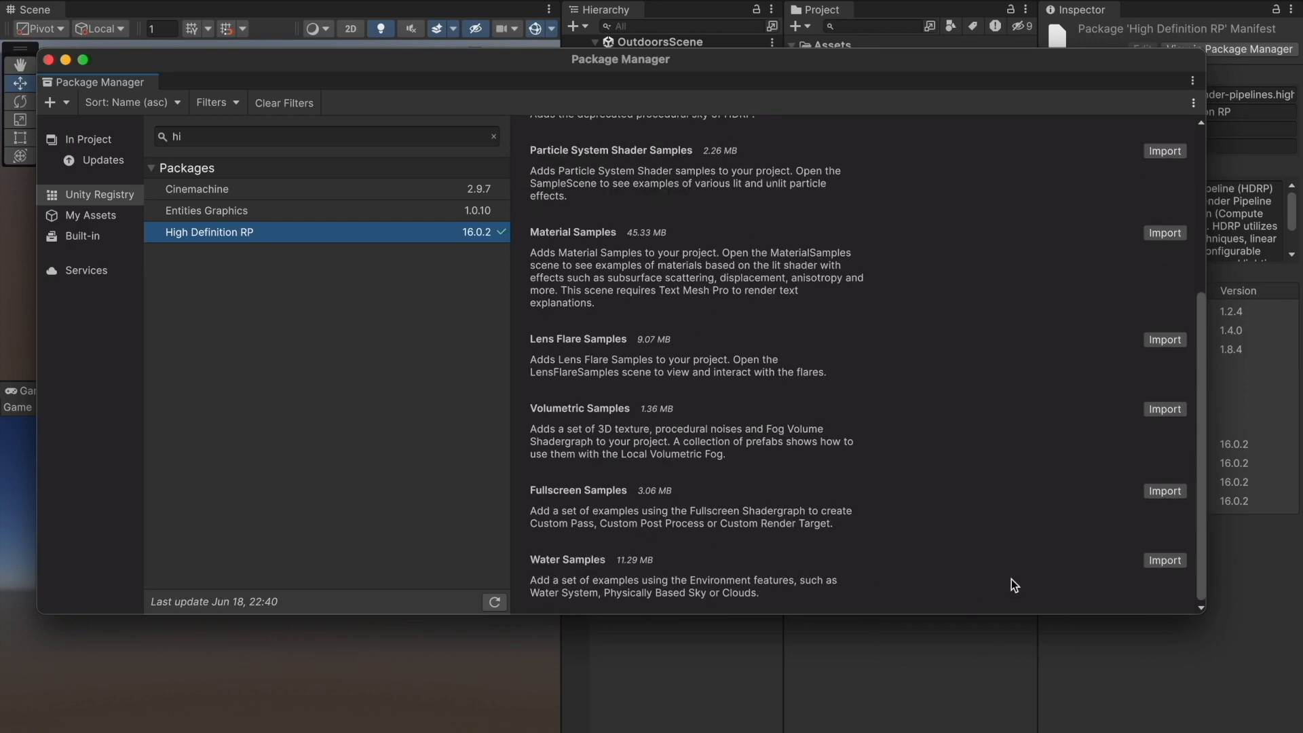
{"action": "left_click", "coordinate": [1164, 560]}
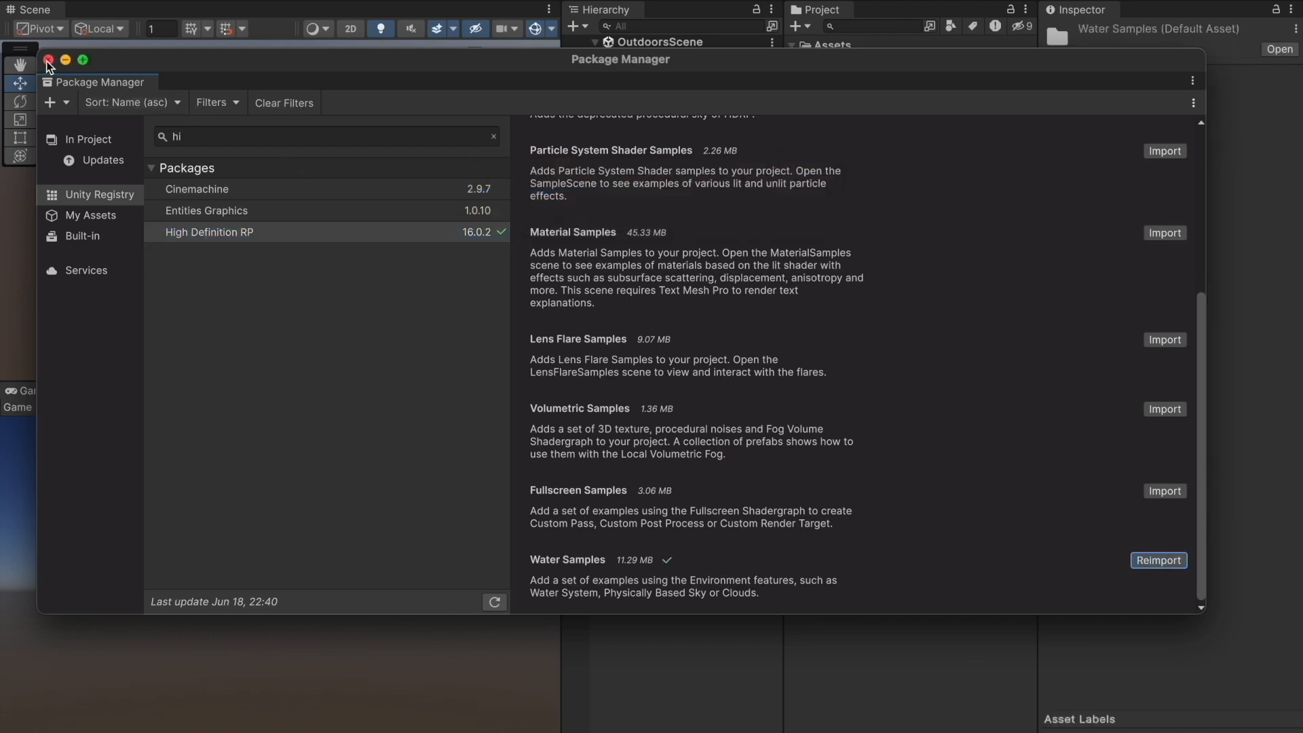
Close the Package Manager and the HDRP Wizard now showing all checks passed.
{"action": "left_click", "coordinate": [47, 58]}
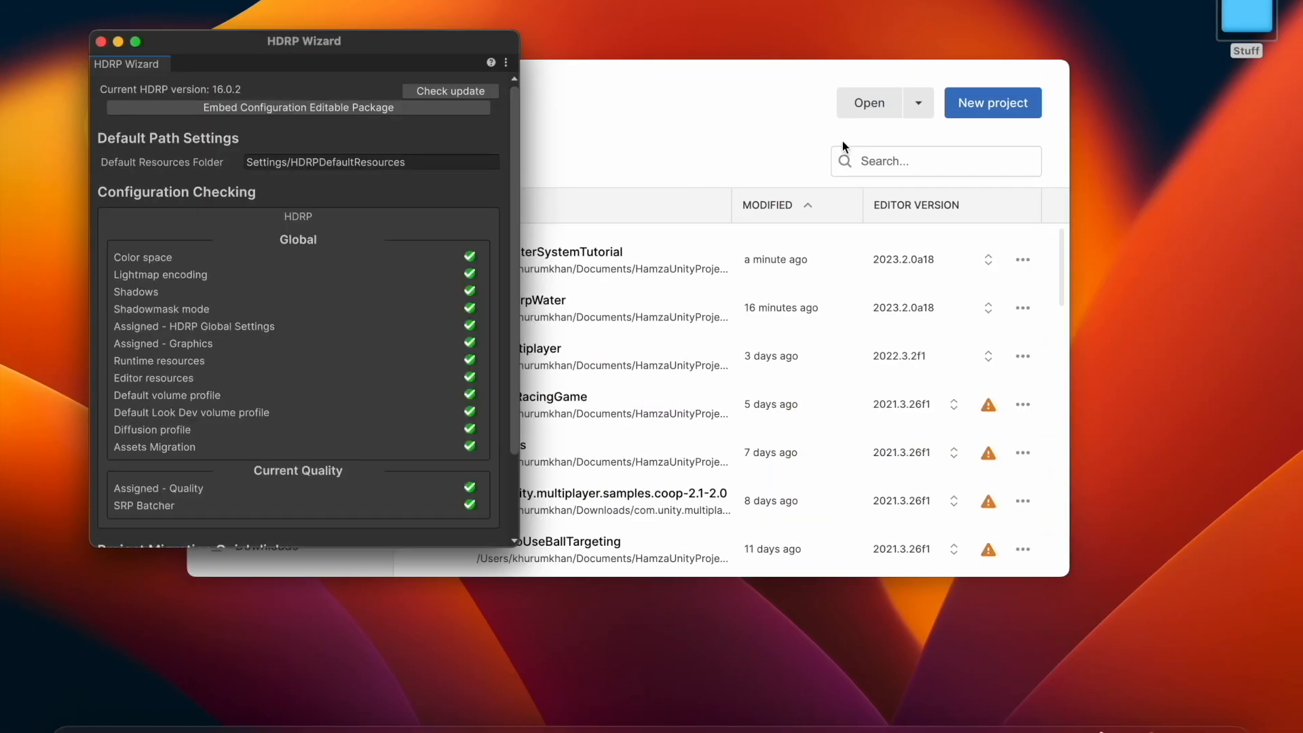
{"action": "left_click_drag", "start_coordinate": [302, 40], "coordinate": [430, 41]}
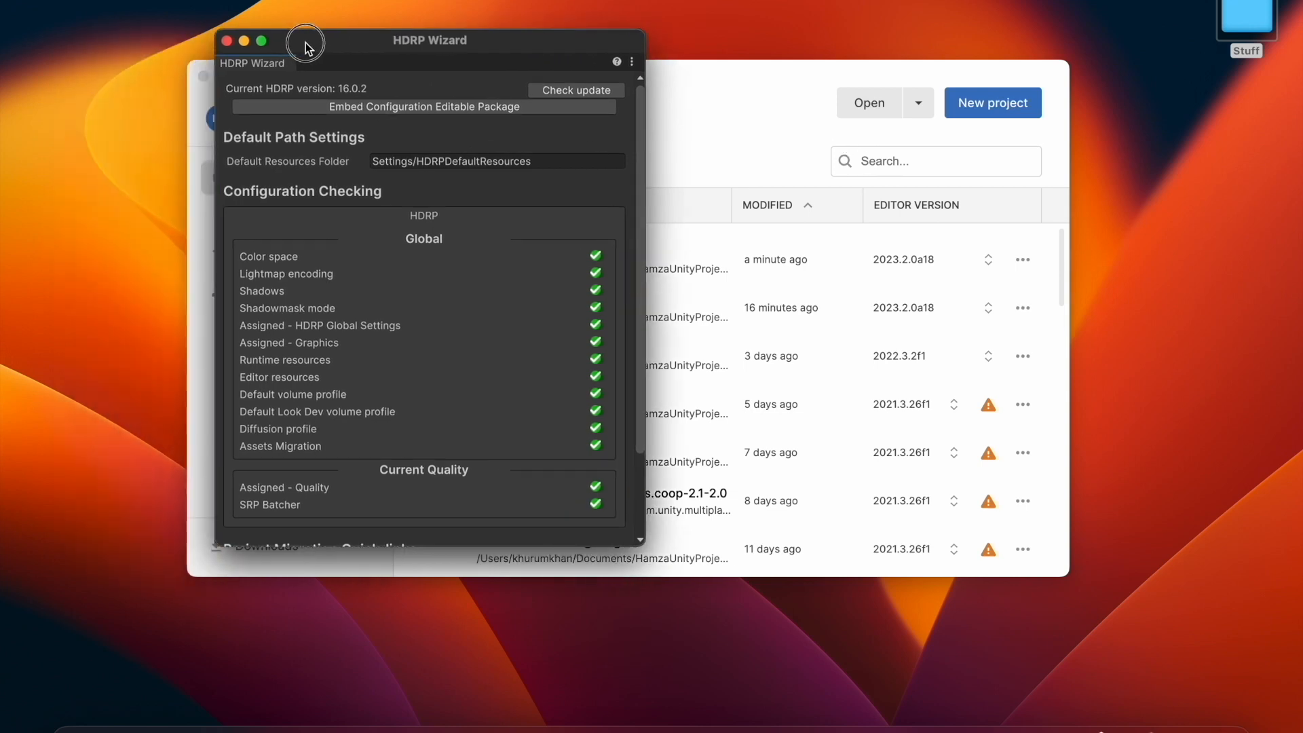
{"action": "left_click_drag", "start_coordinate": [306, 40], "coordinate": [449, 49]}
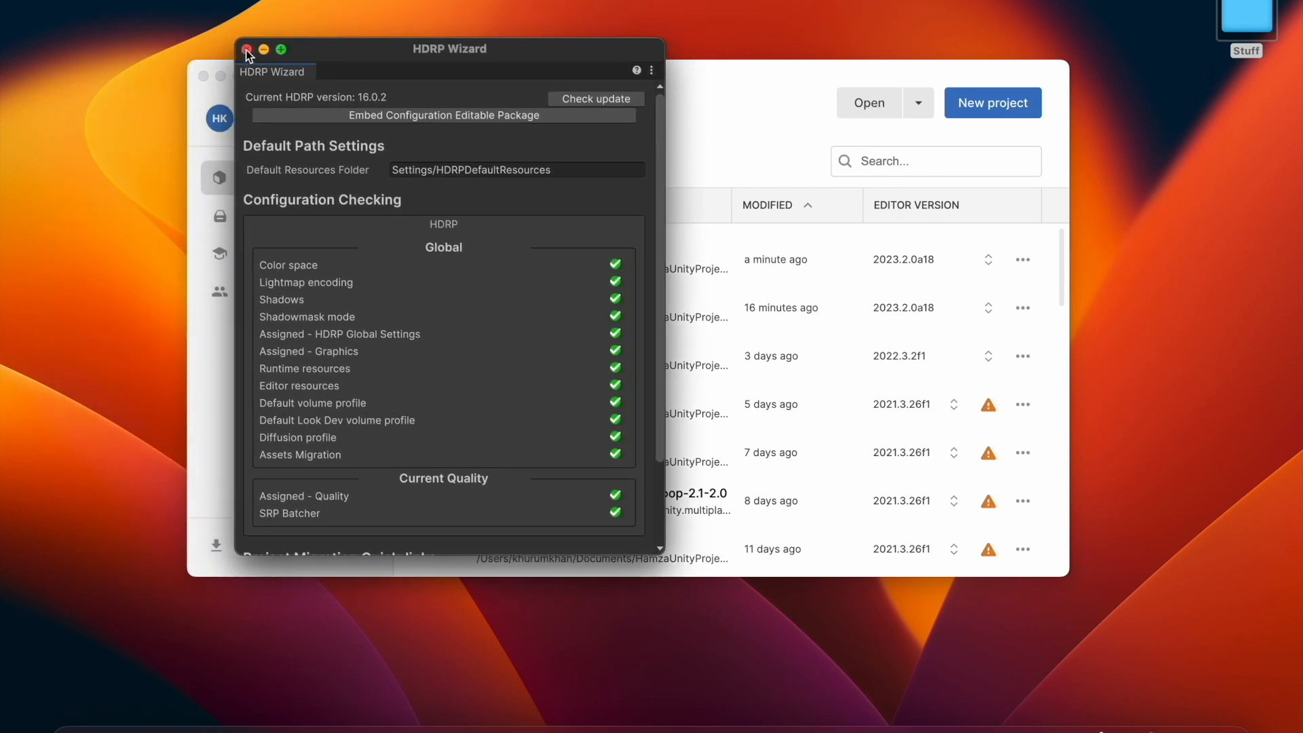
{"action": "left_click", "coordinate": [245, 49]}
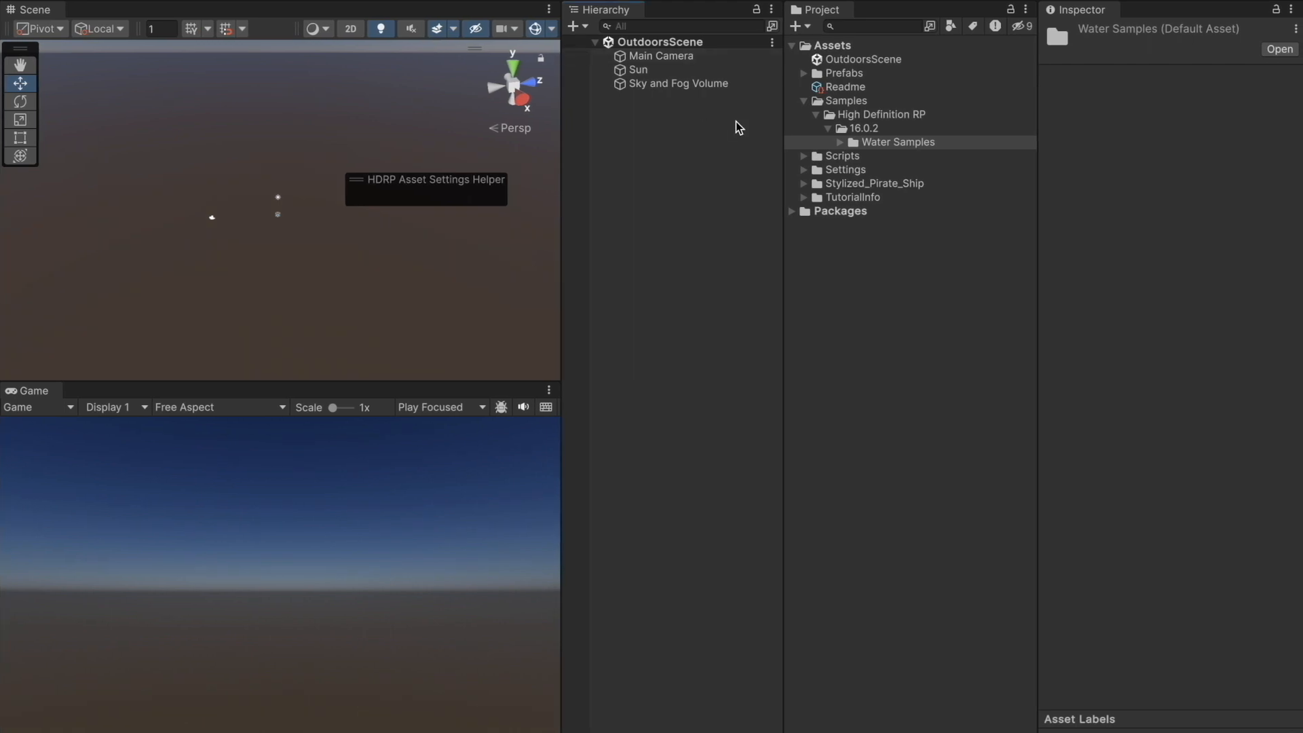
Open the Island scene from Water Samples > Scenes in the Project window.
{"action": "left_click", "coordinate": [838, 141]}
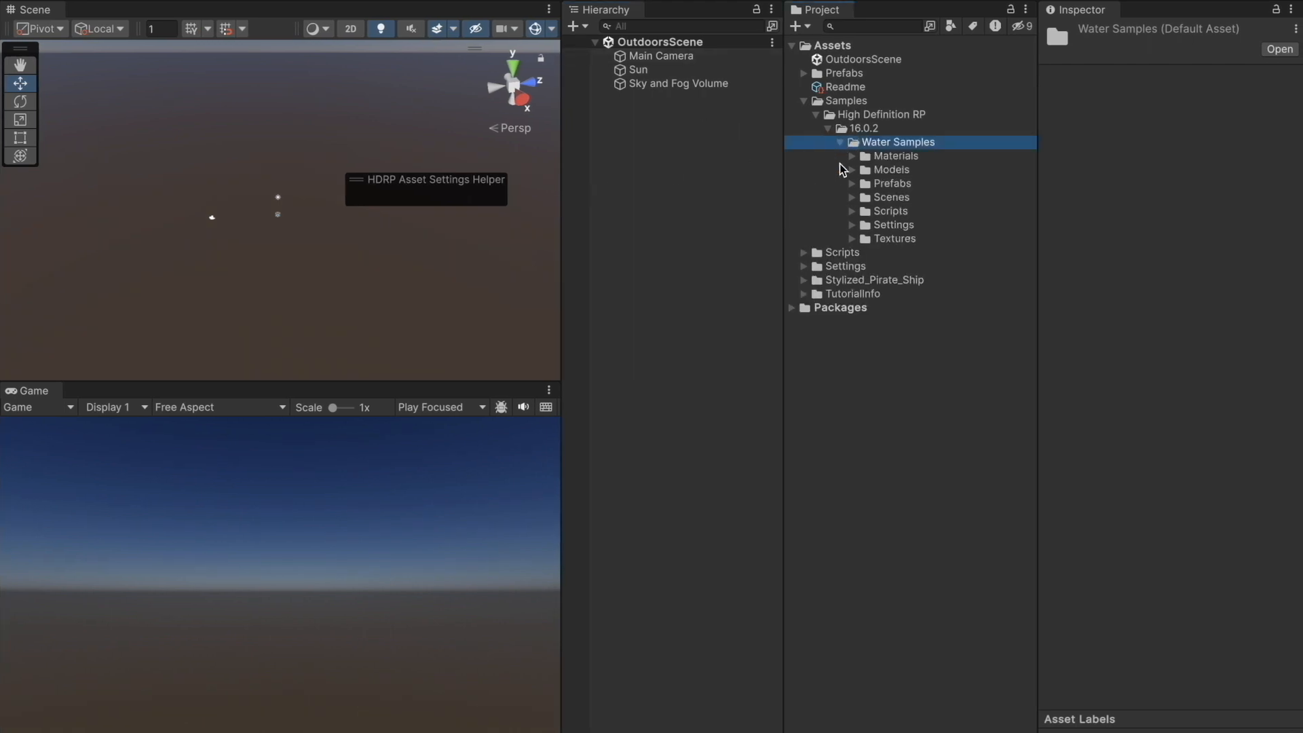
{"action": "left_click", "coordinate": [852, 196]}
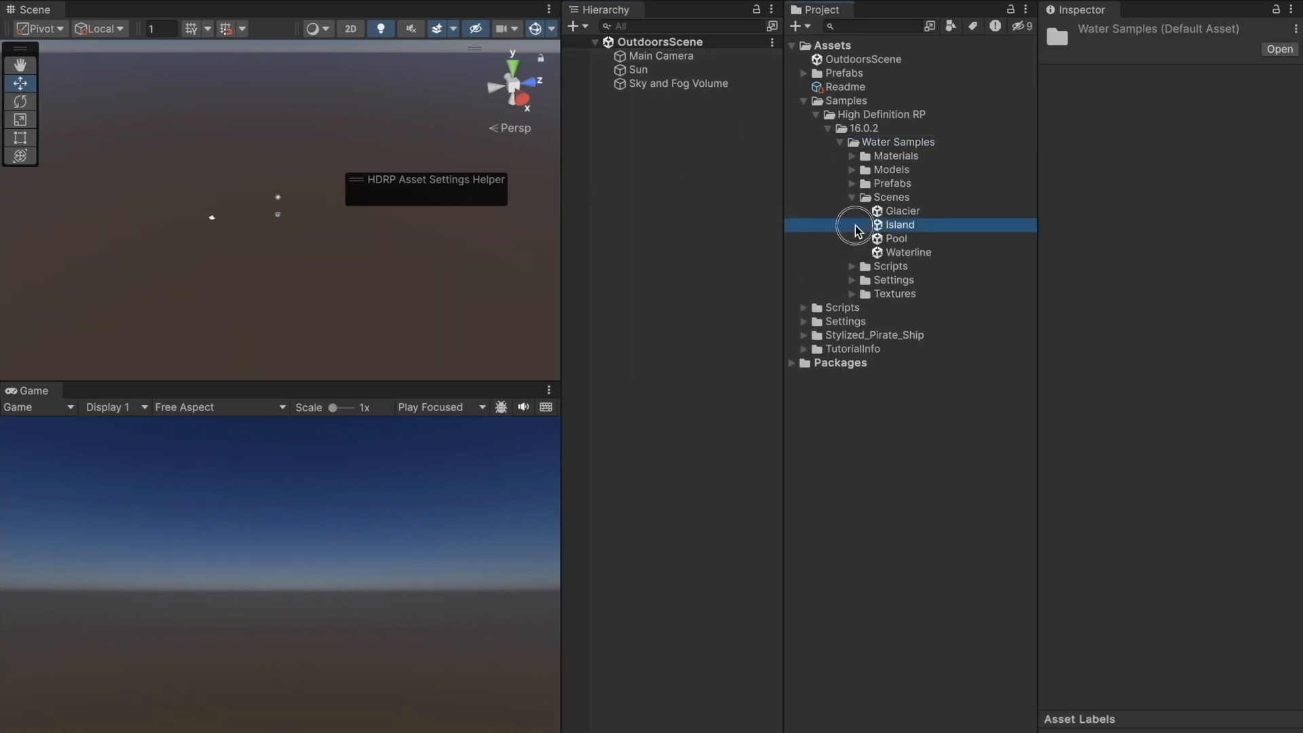
{"action": "double_click", "coordinate": [899, 224]}
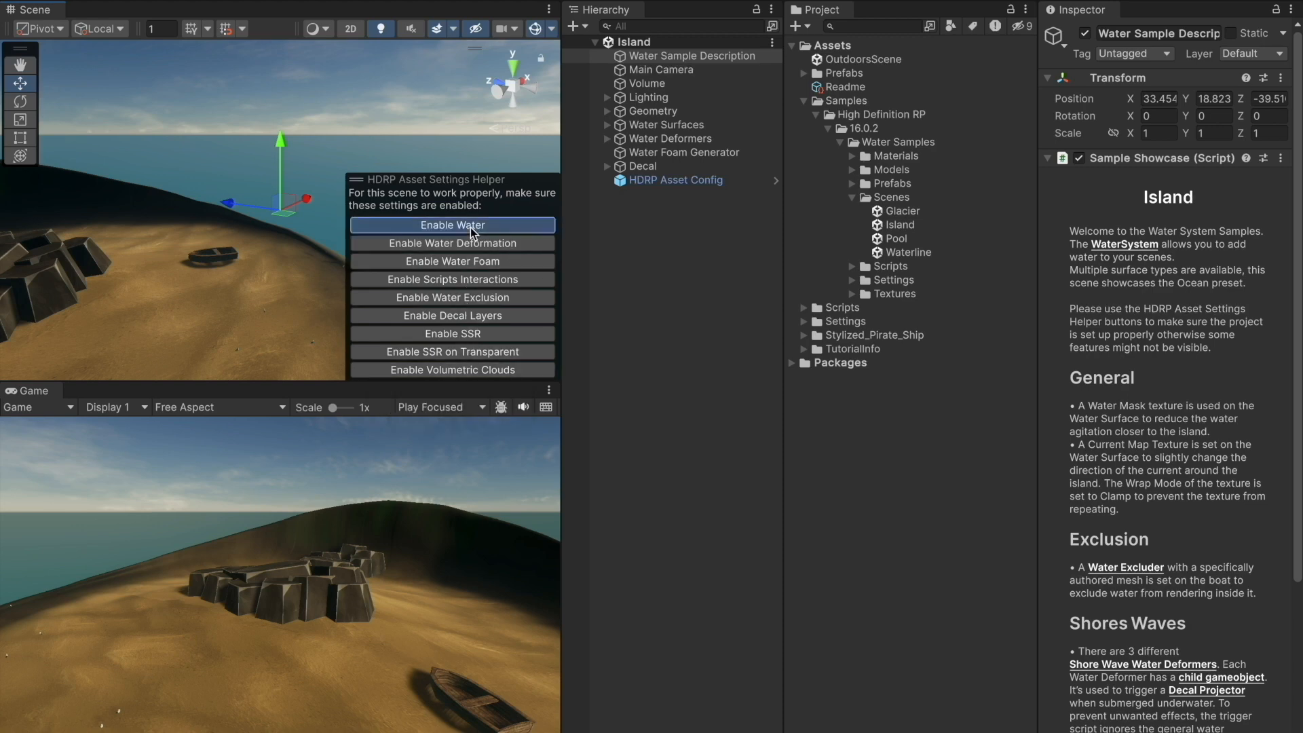
Enable Water under Quality > HDRP via the setup helper so the ocean renders.
{"action": "left_click", "coordinate": [453, 224]}
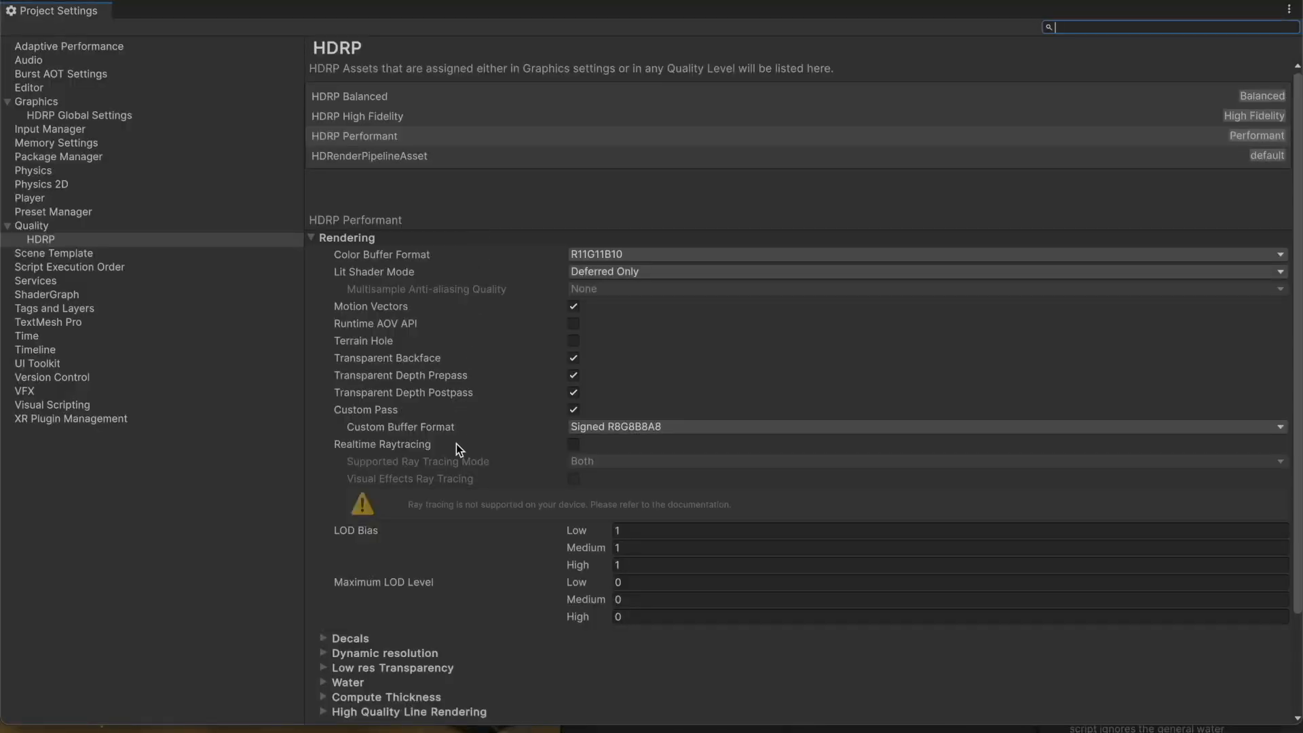
{"action": "scroll", "scroll_direction": "down", "scroll_amount": 3}
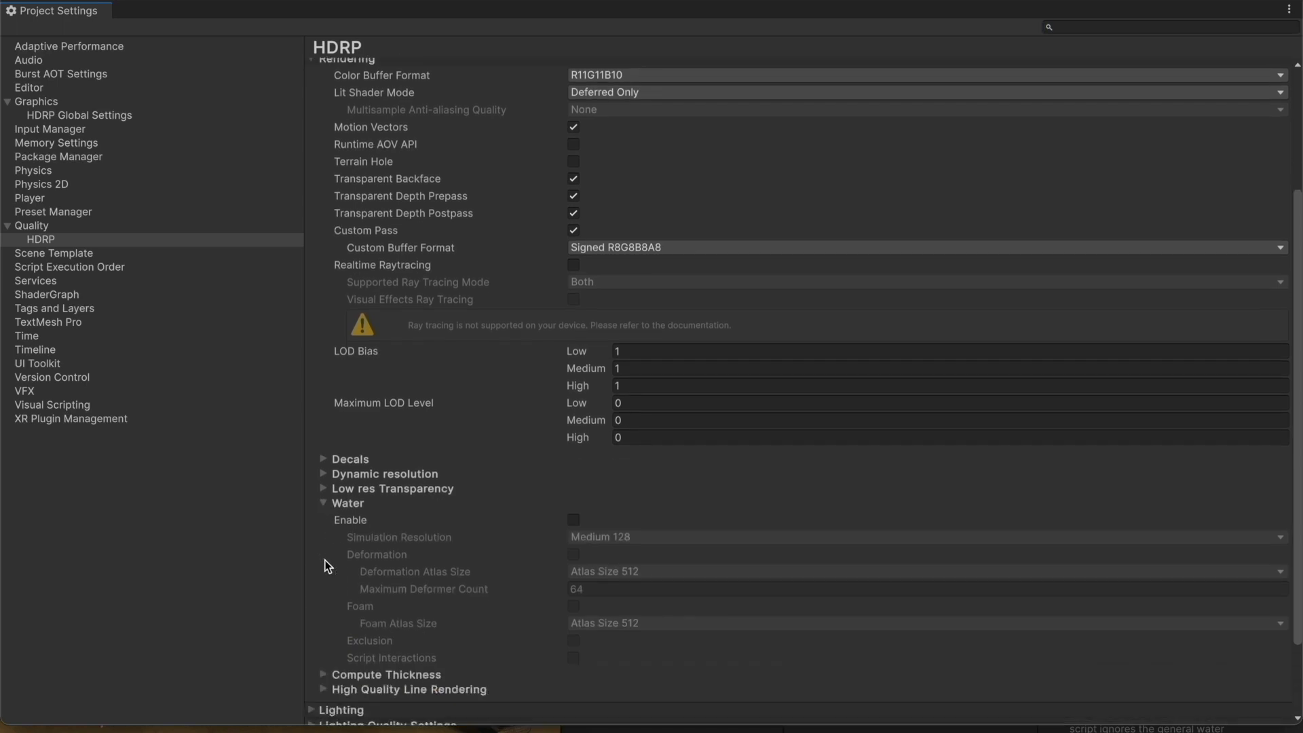
{"action": "scroll", "scroll_direction": "down", "scroll_amount": 3}
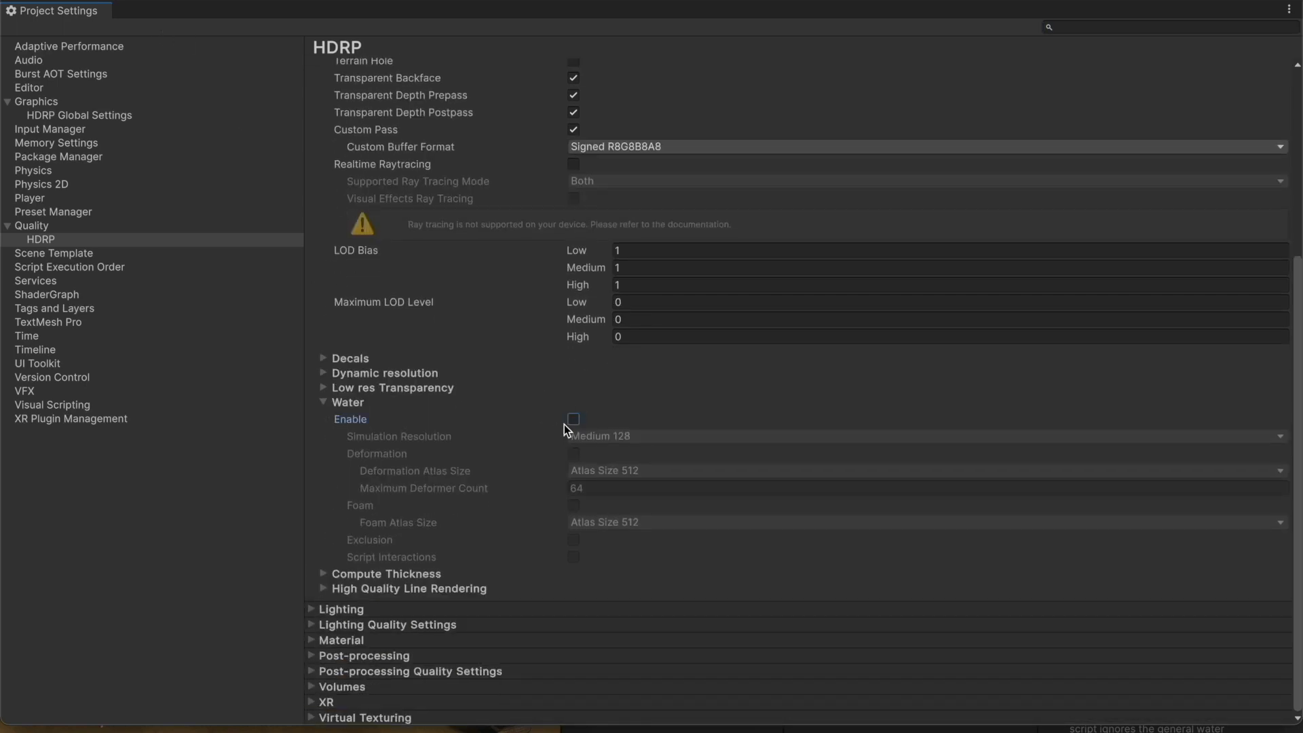
{"action": "left_click", "coordinate": [573, 418]}
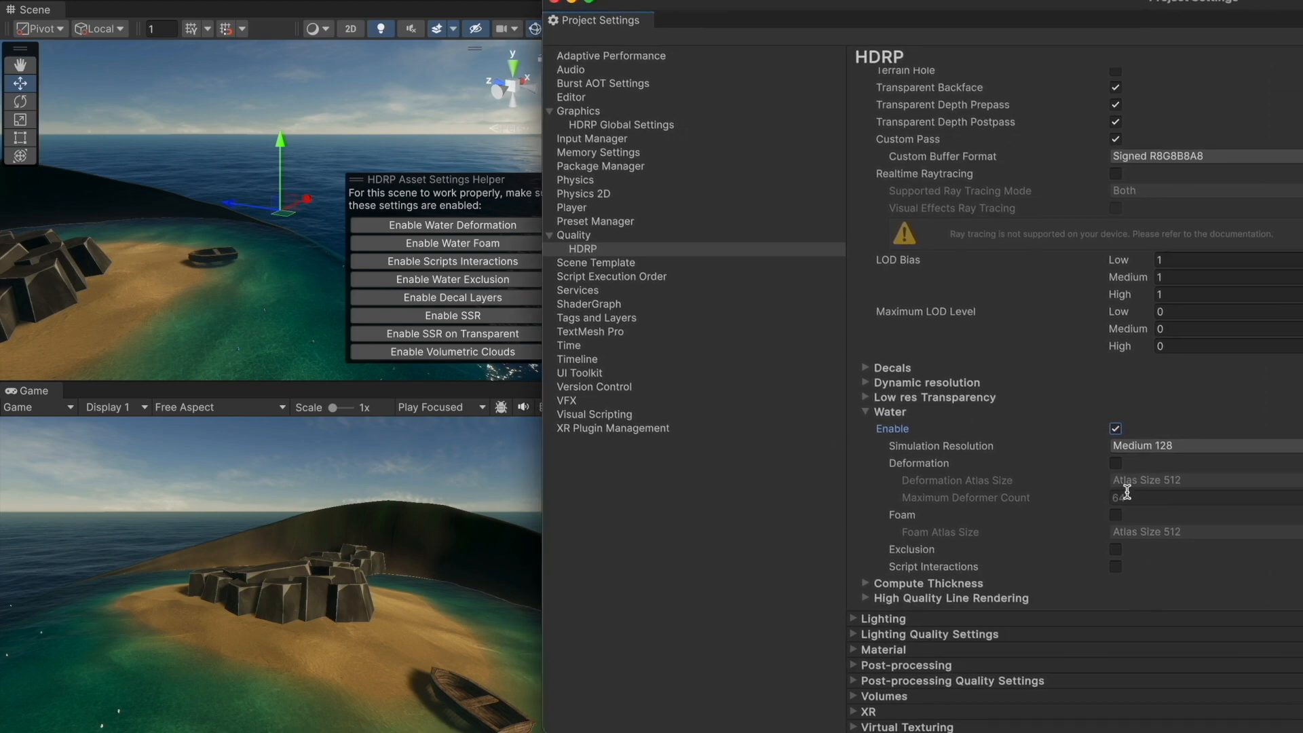
Tick Deformation, Foam and Exclusion in the HDRP water quality settings.
{"action": "left_click", "coordinate": [1115, 463]}
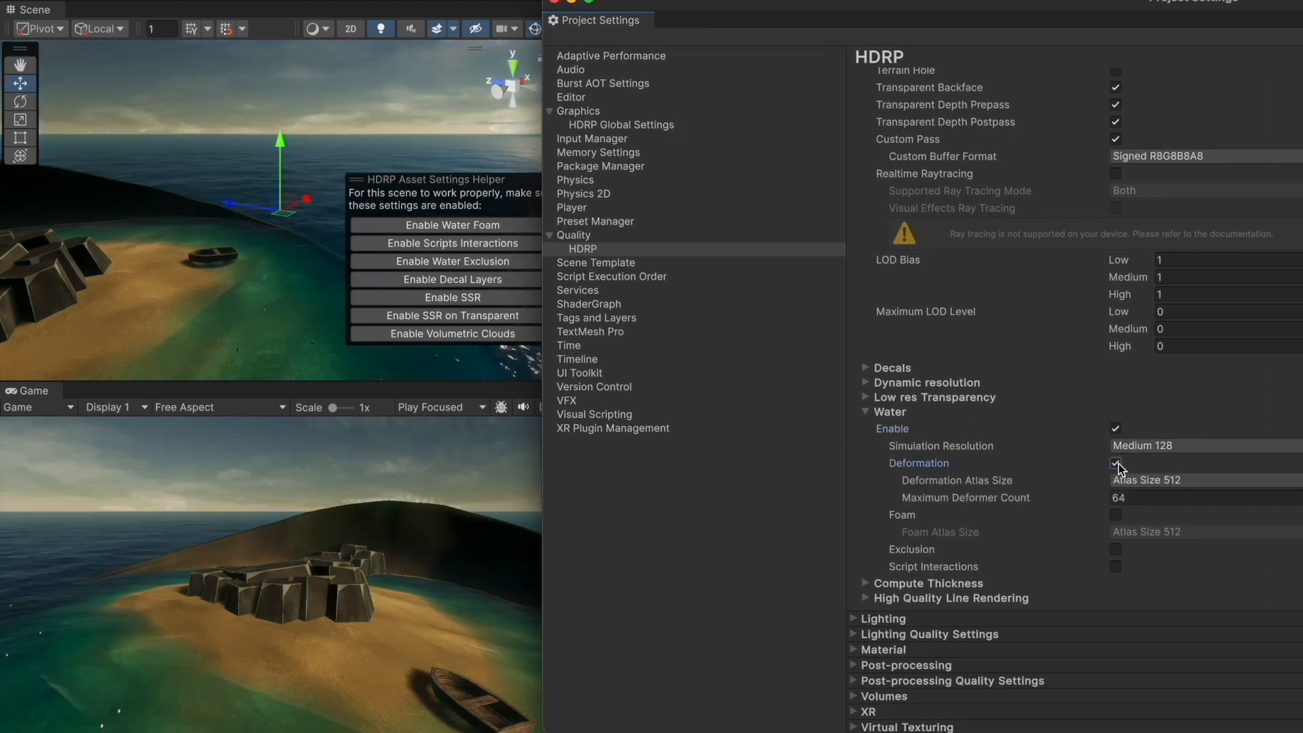
{"action": "left_click", "coordinate": [1114, 462]}
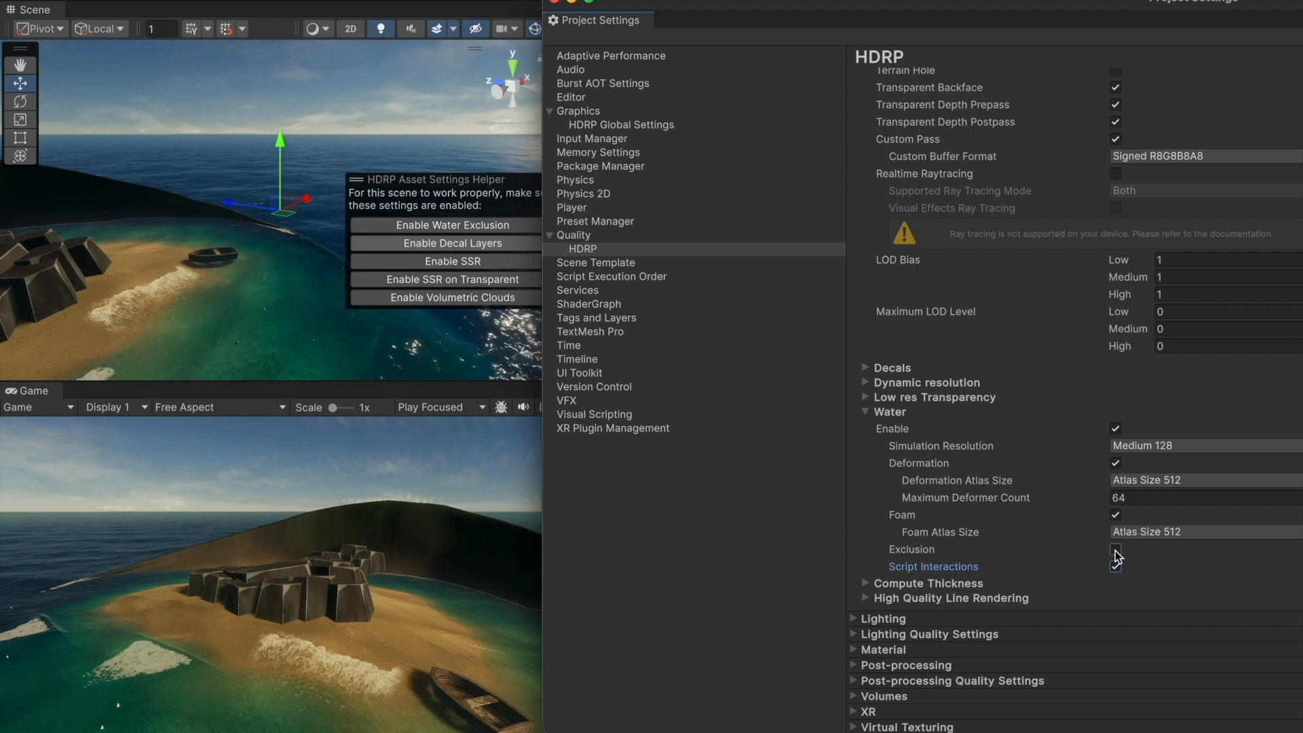
{"action": "left_click", "coordinate": [1115, 550]}
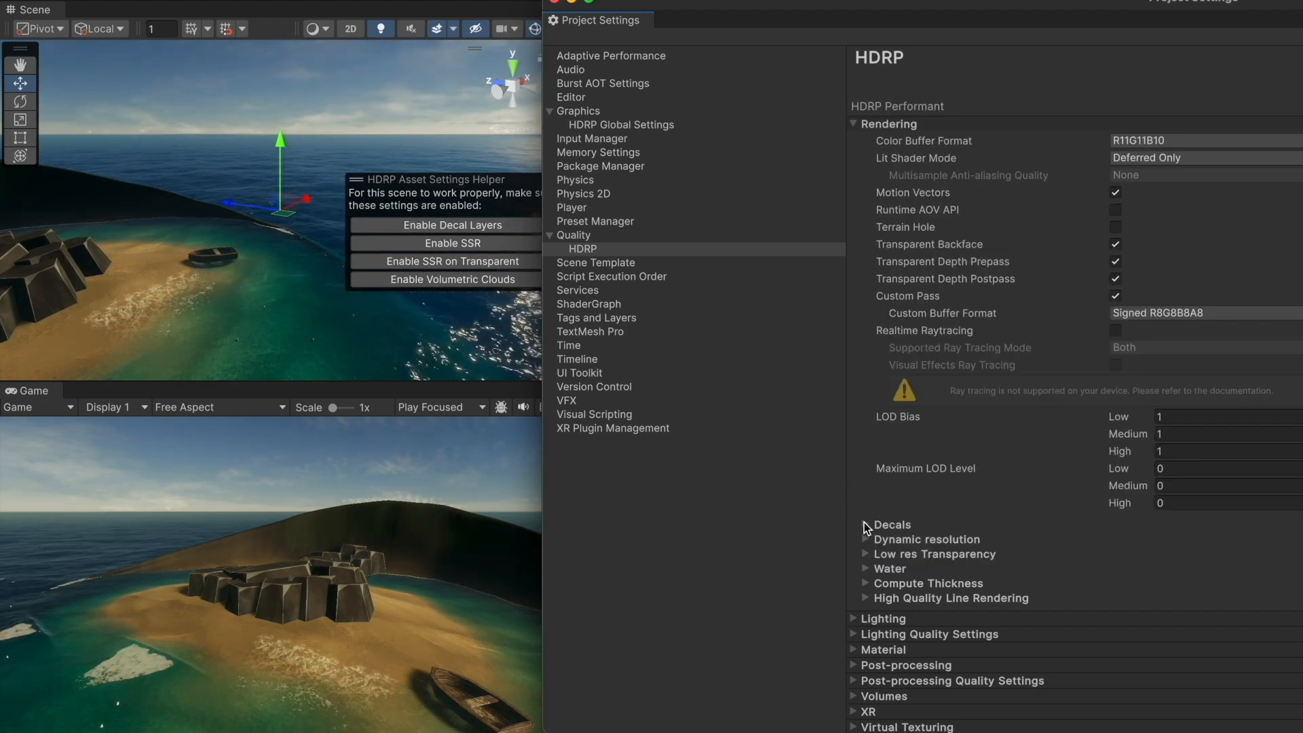
Enable Decal Layers under Rendering > Decals so shore foam patches show.
{"action": "left_click", "coordinate": [852, 524]}
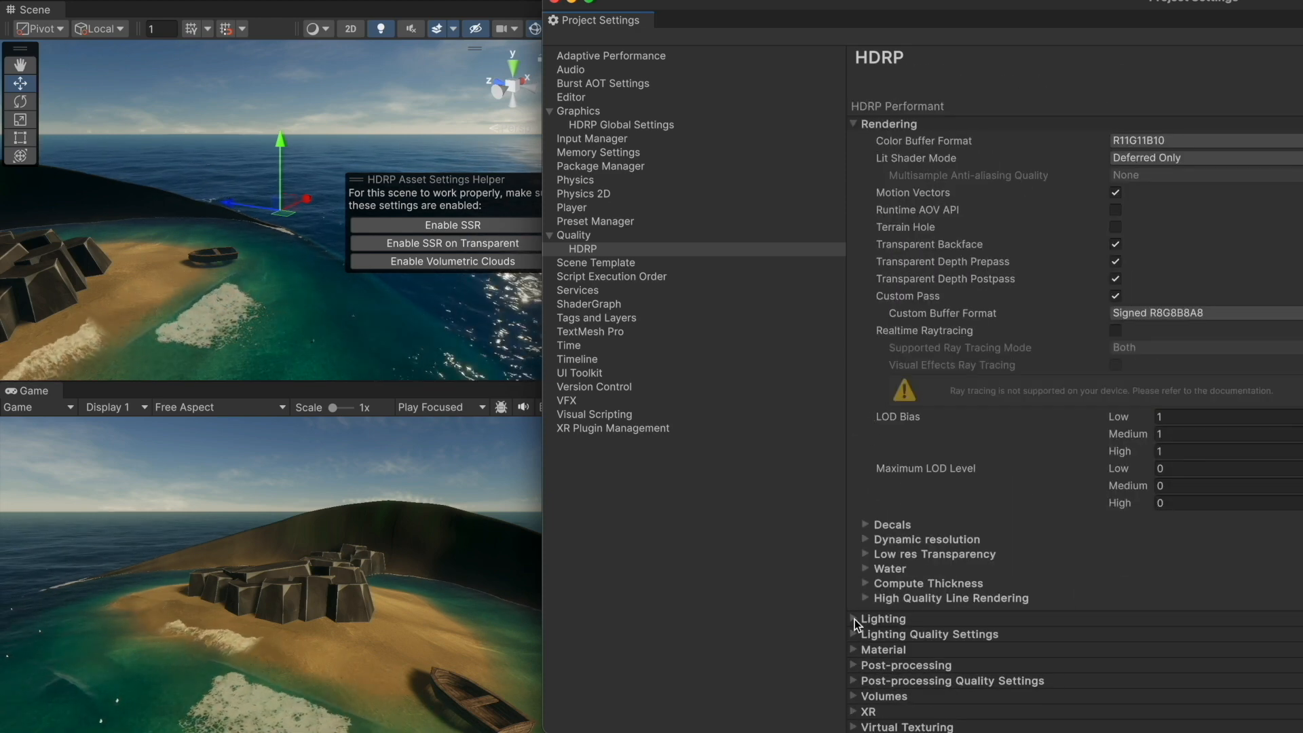
Enable Screen Space Reflection and its Transparent option under Lighting > Reflections.
{"action": "left_click", "coordinate": [852, 619]}
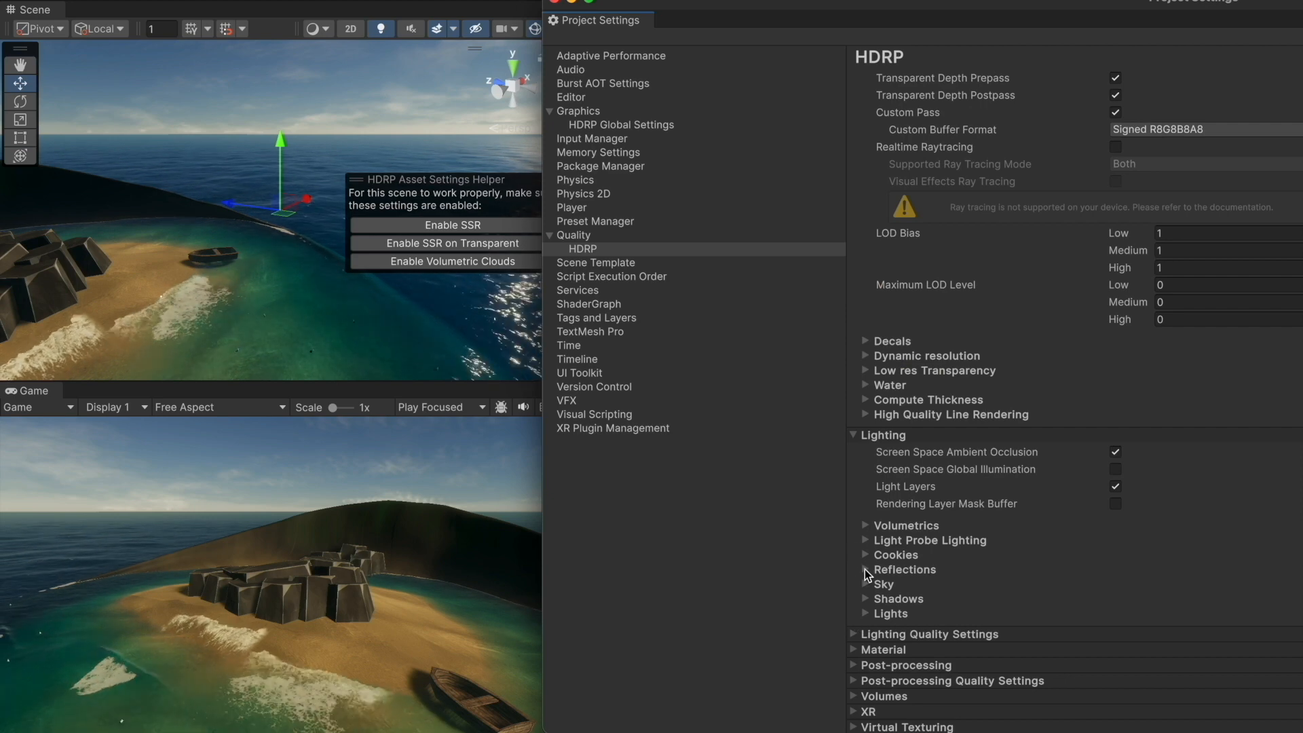
{"action": "left_click", "coordinate": [864, 569]}
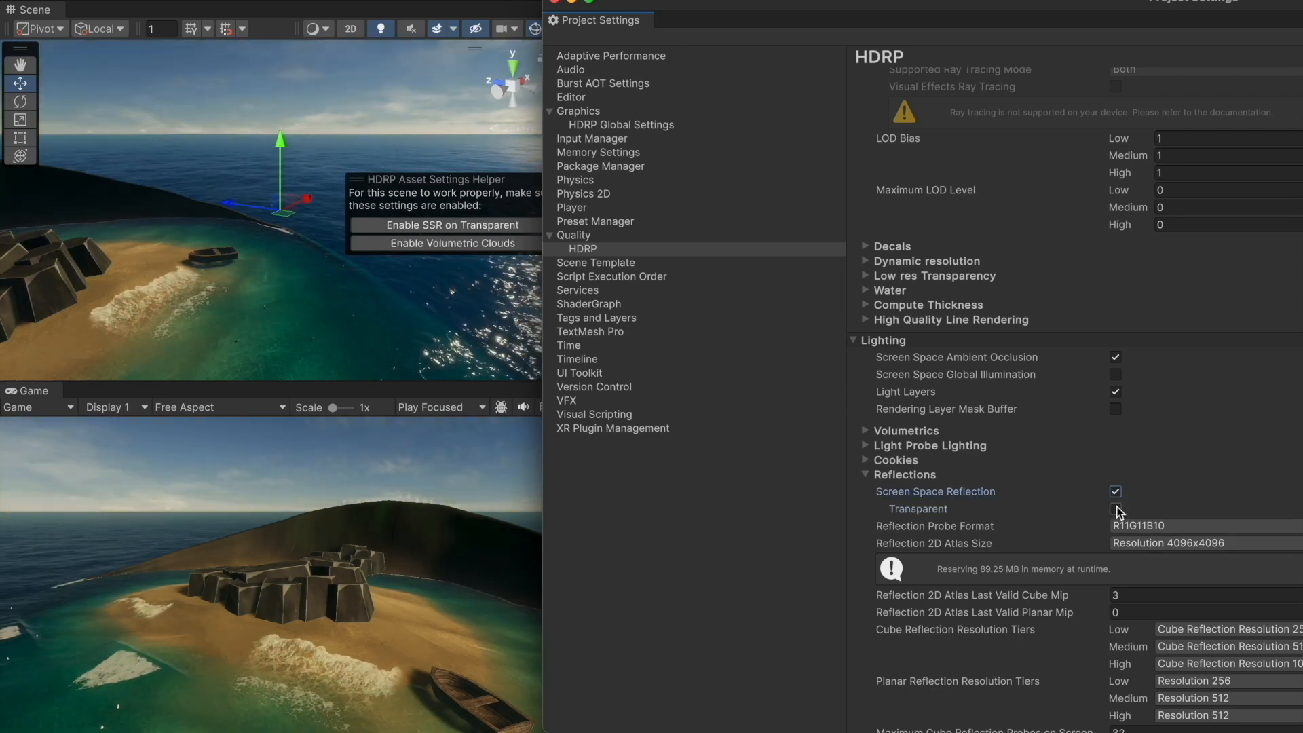
{"action": "left_click", "coordinate": [1116, 508]}
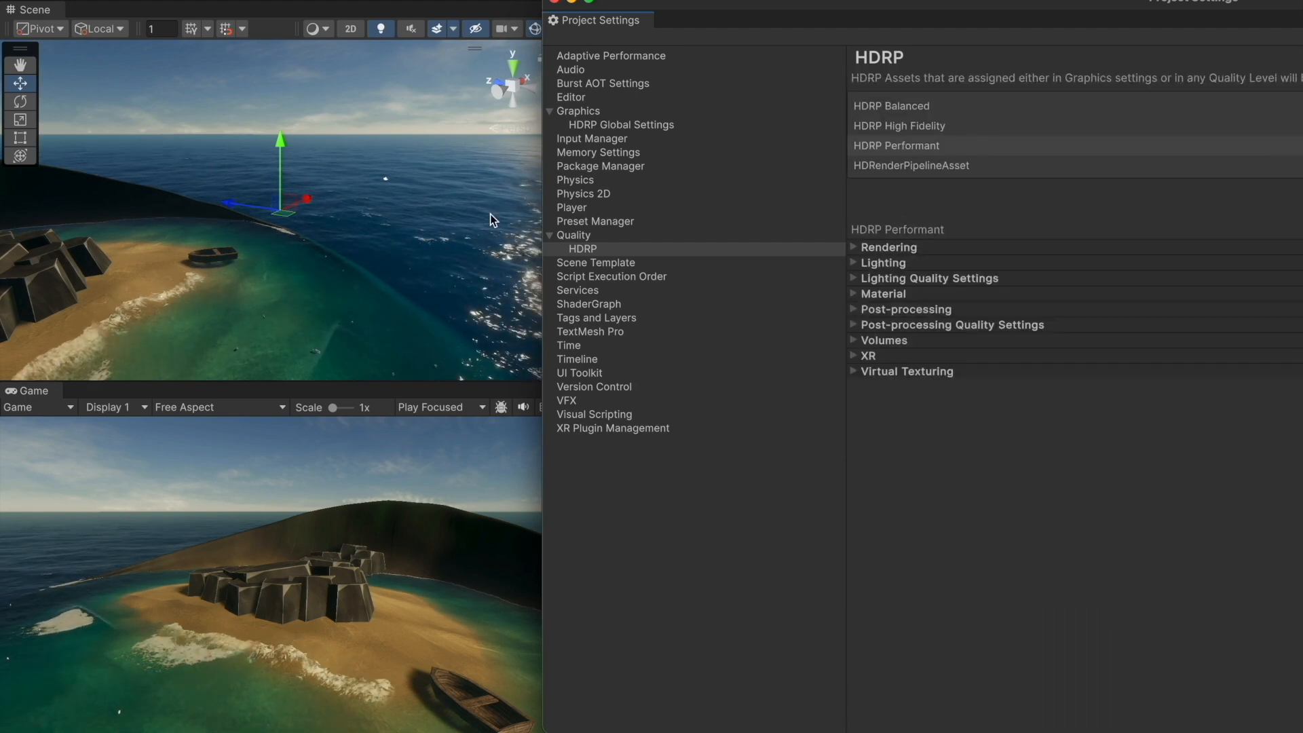
Confirm Water and Water Exclusion are enabled in the default camera frame settings.
{"action": "left_click", "coordinate": [620, 125]}
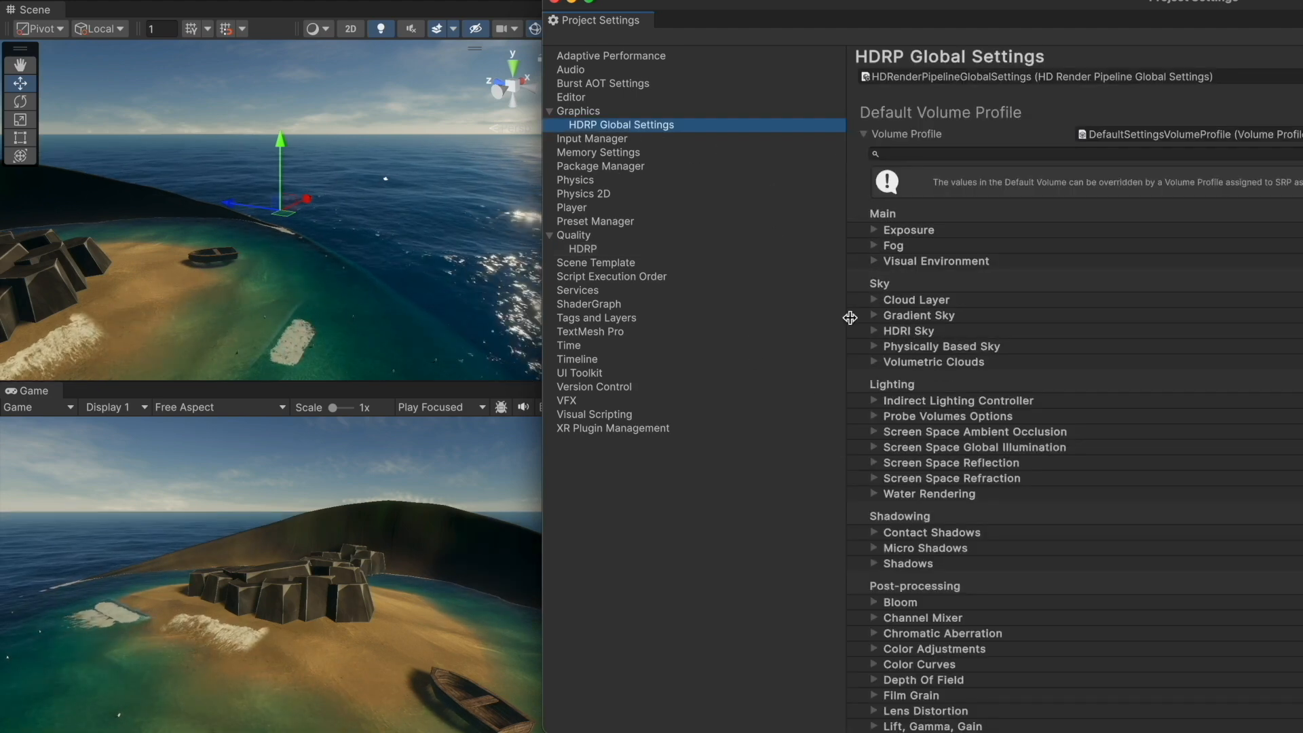
{"action": "scroll", "scroll_direction": "down", "scroll_amount": 3}
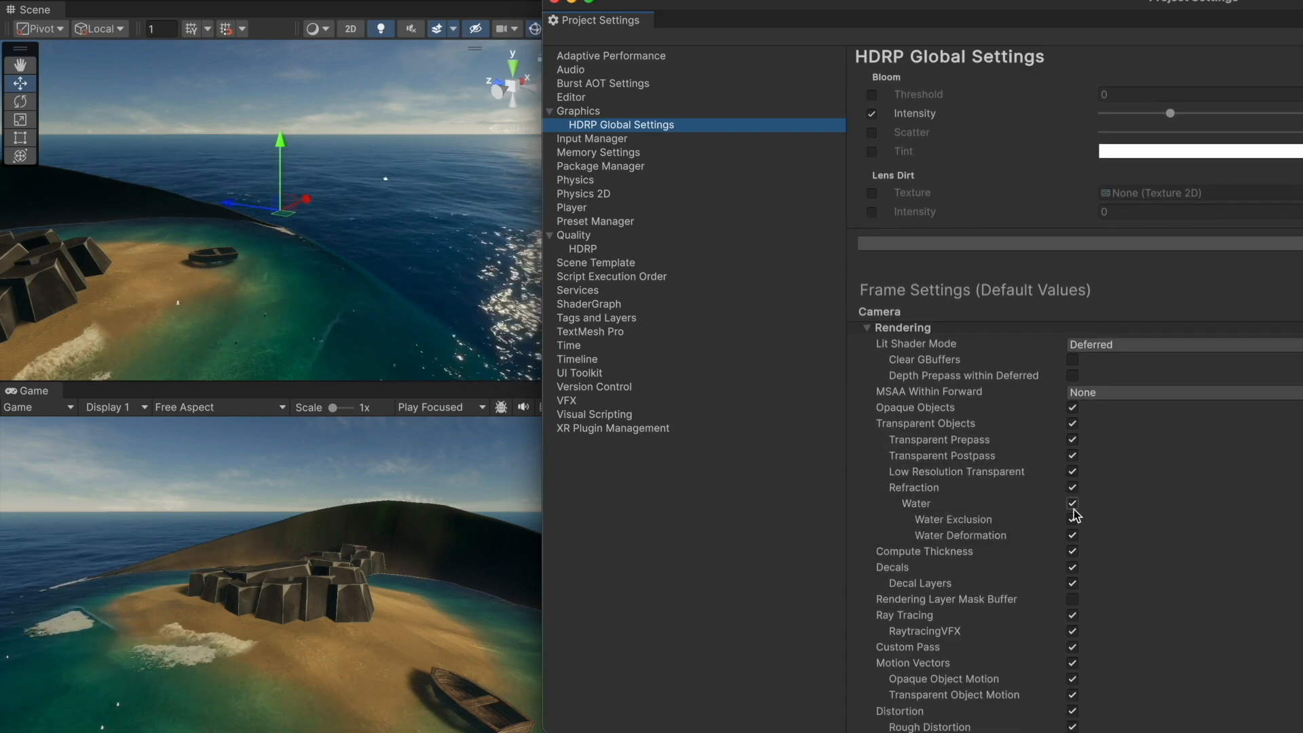
{"action": "left_click", "coordinate": [1072, 502]}
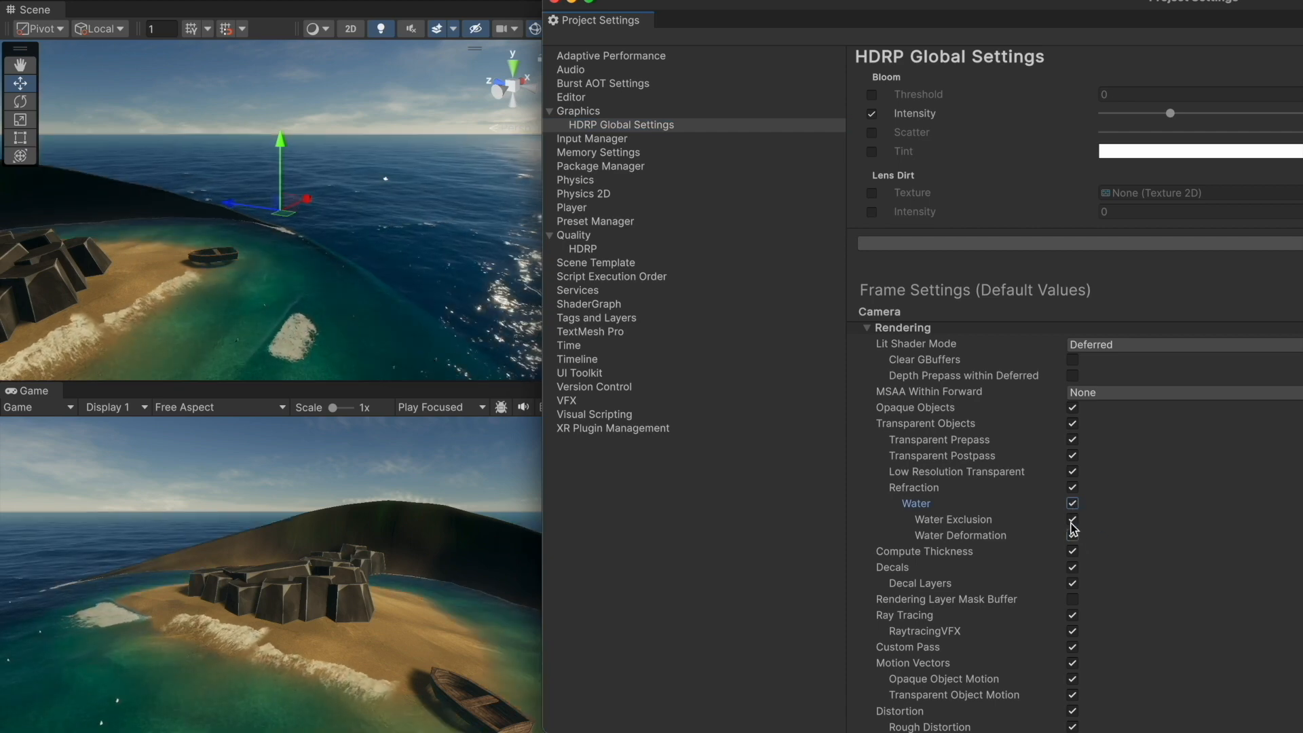
{"action": "left_click", "coordinate": [1072, 502]}
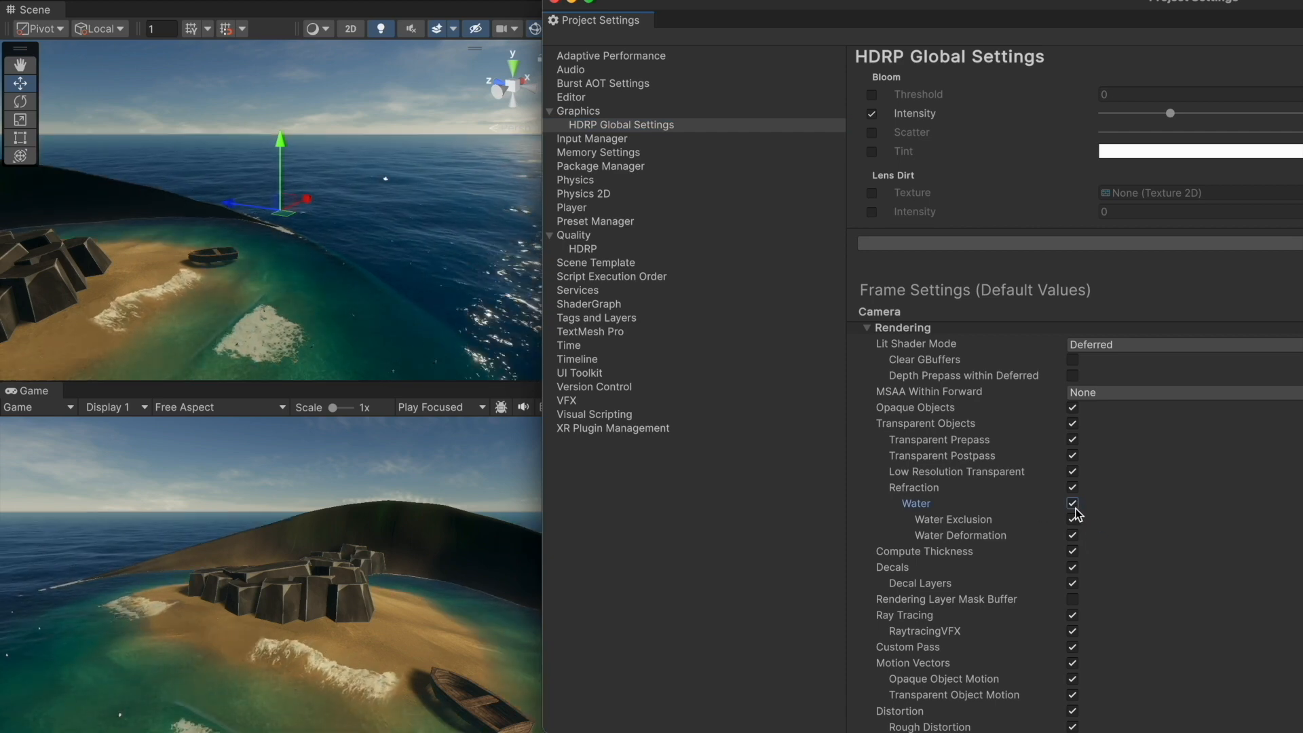
Enable Screen Space Reflection on Transparents in the camera lighting frame settings.
{"action": "scroll", "scroll_direction": "down", "scroll_amount": 3}
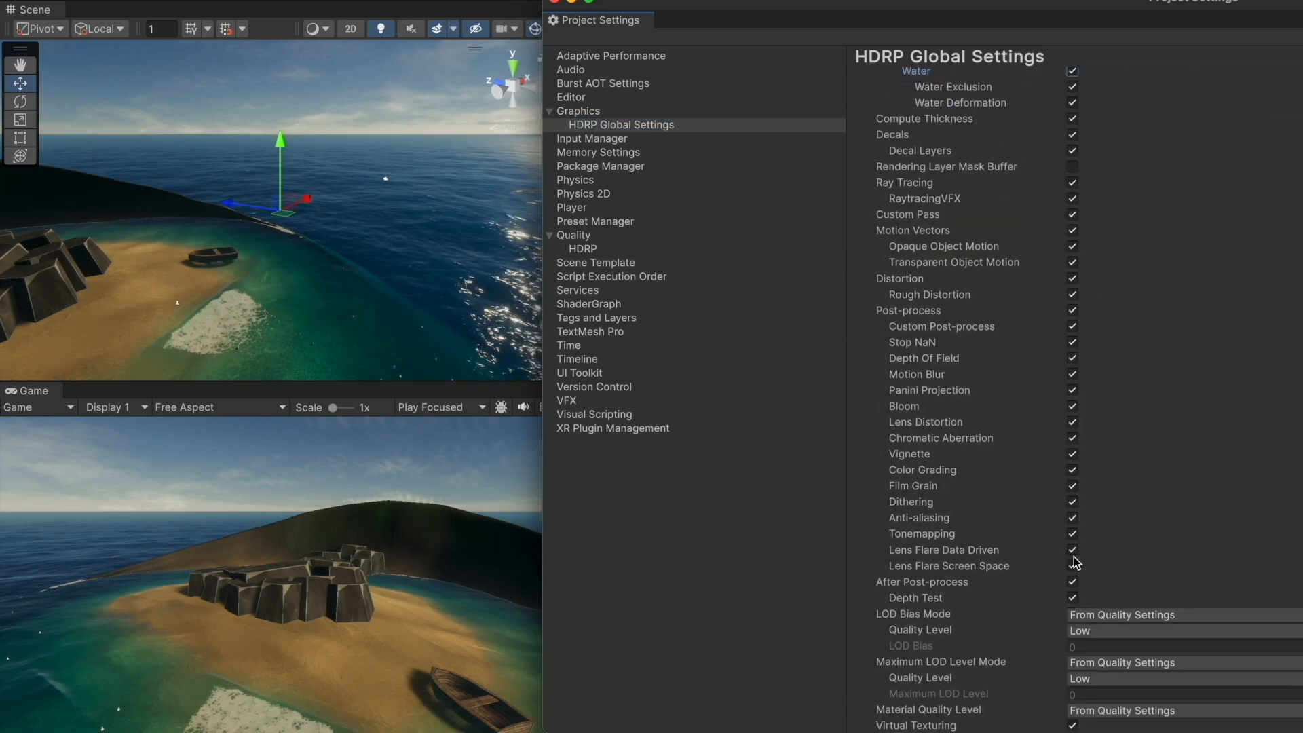
{"action": "scroll", "scroll_direction": "down", "scroll_amount": 3}
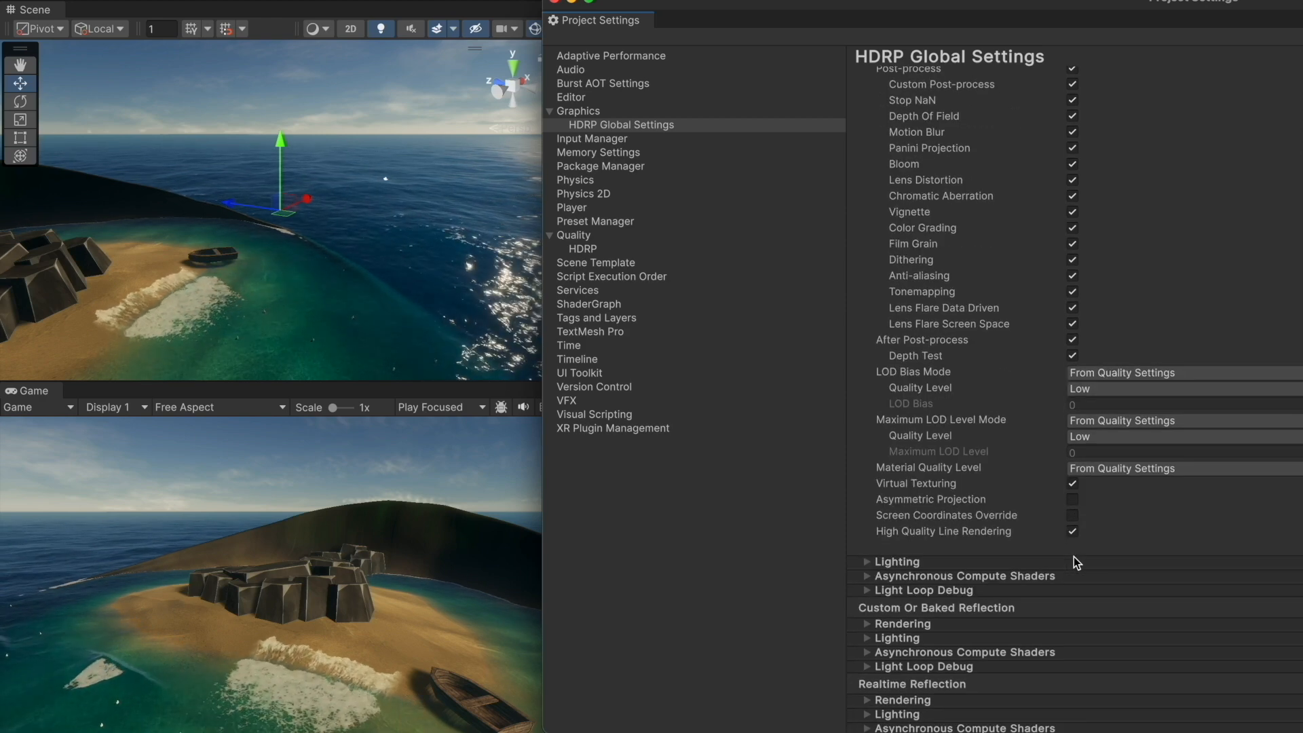
{"action": "left_click", "coordinate": [866, 560]}
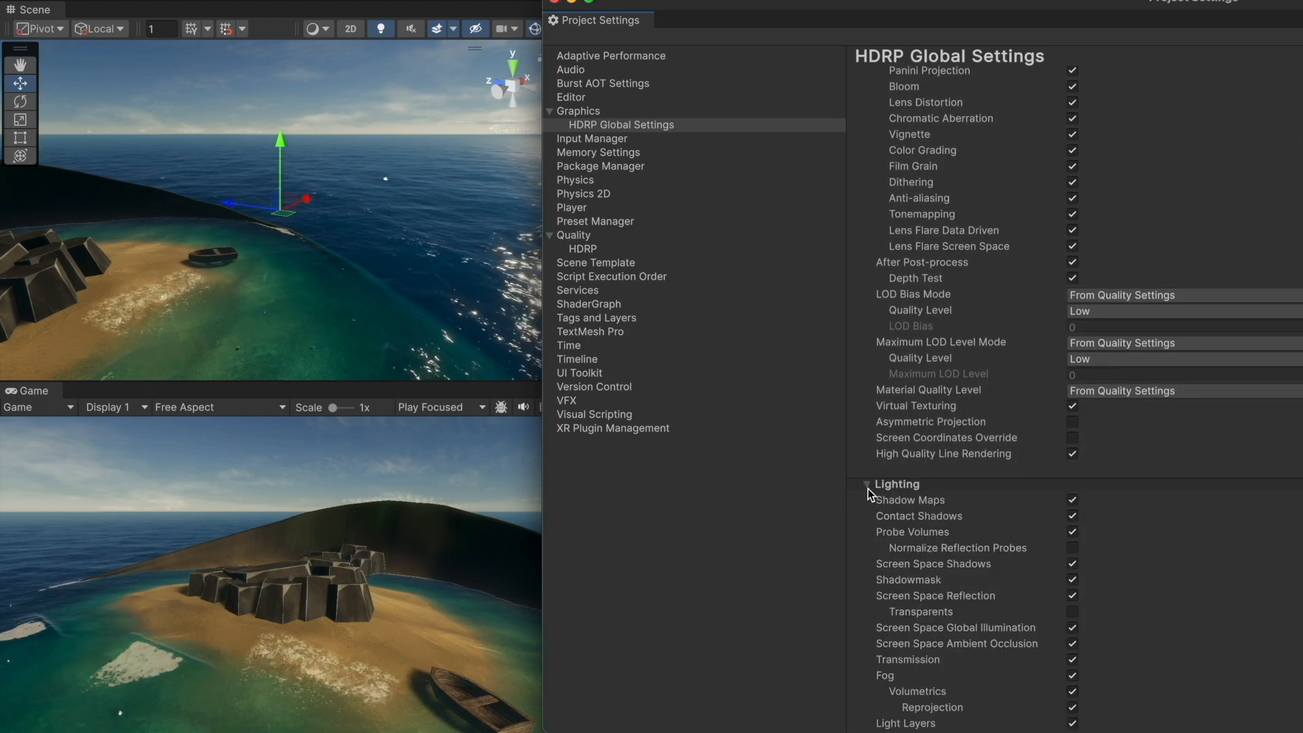
{"action": "scroll", "scroll_direction": "down", "scroll_amount": 3}
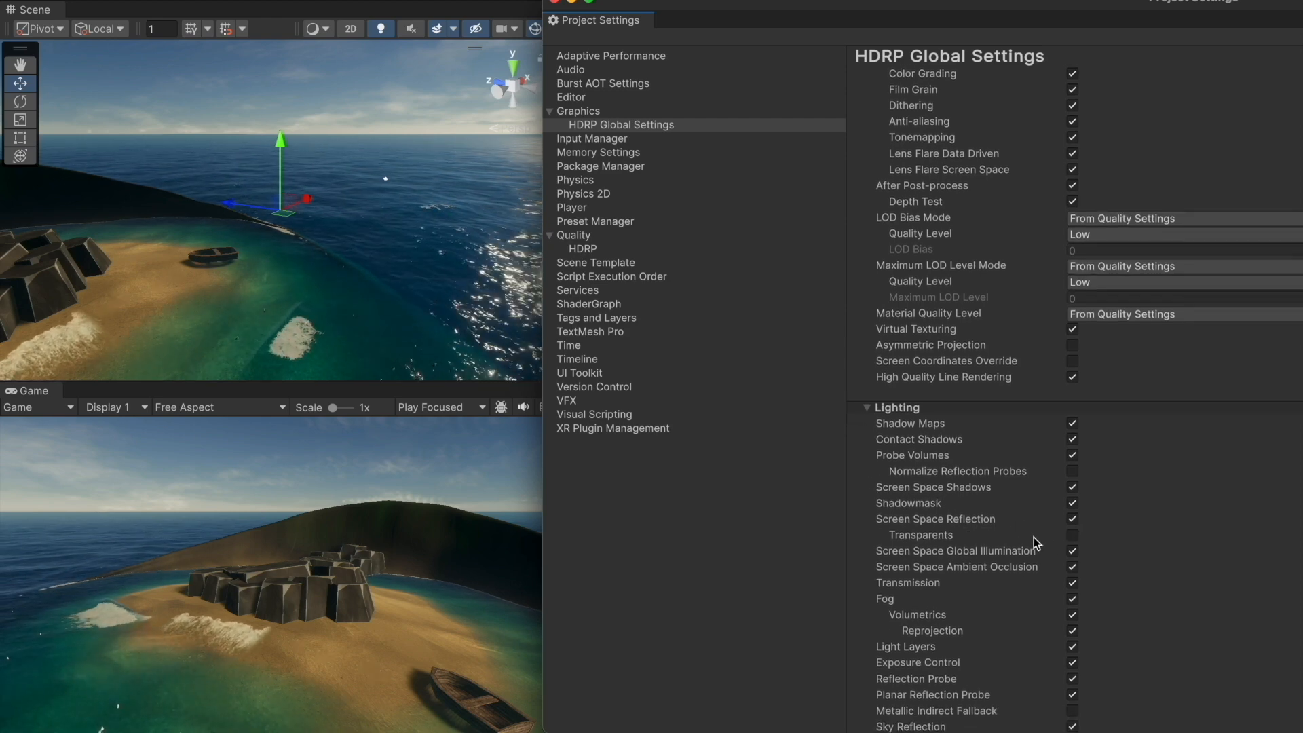
{"action": "left_click", "coordinate": [1072, 534]}
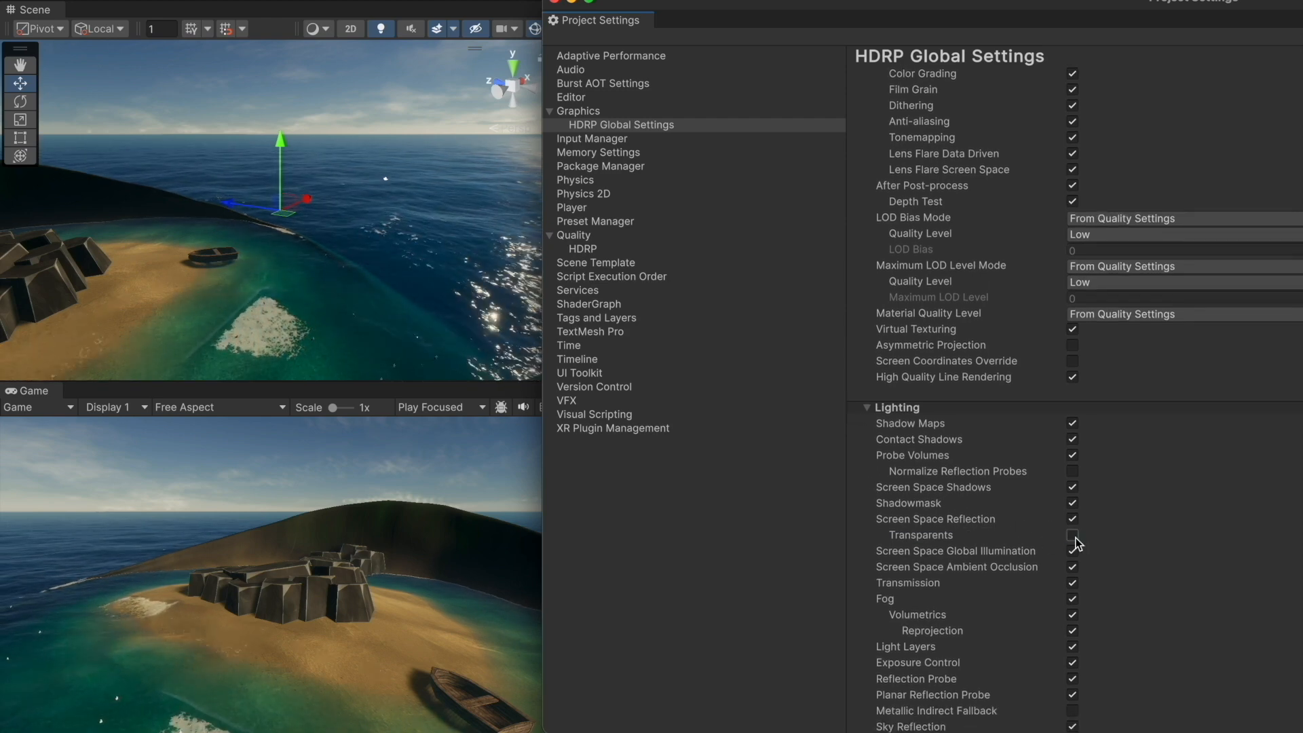